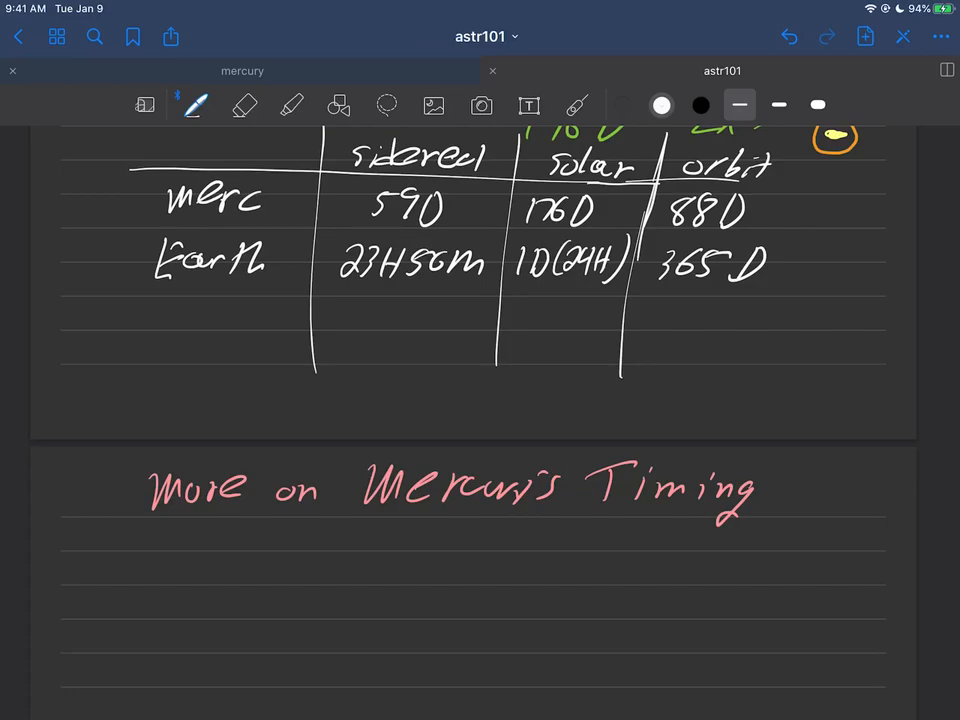
Erase the extra 0 and rewrite Mercury's sidereal period as 59D.
{"action": "left_click", "coordinate": [576, 105]}
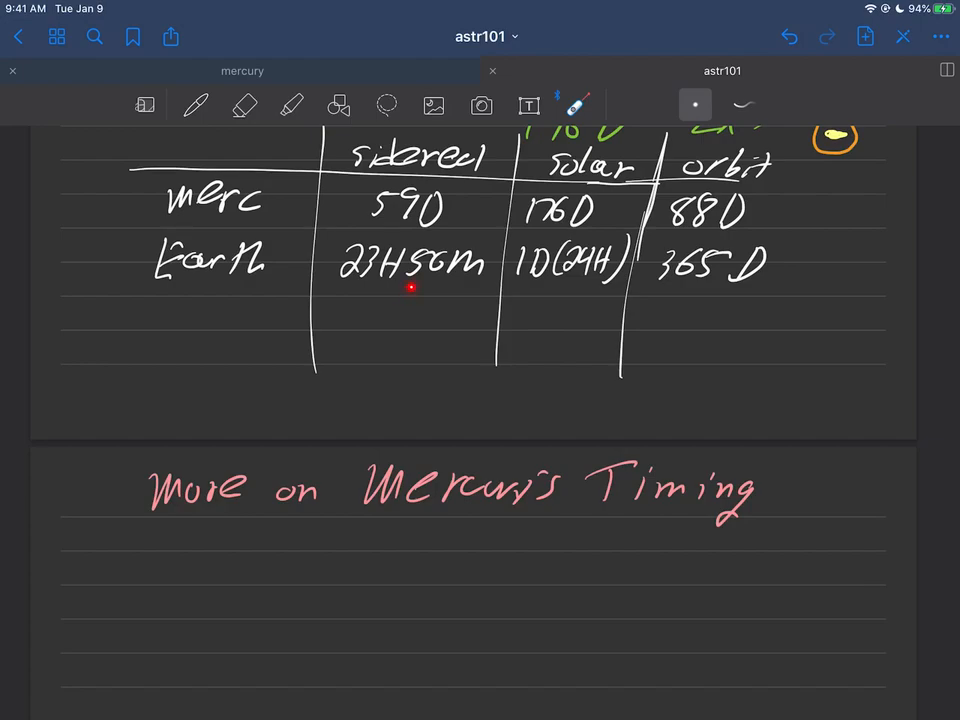
{"action": "mouse_move", "coordinate": [421, 290]}
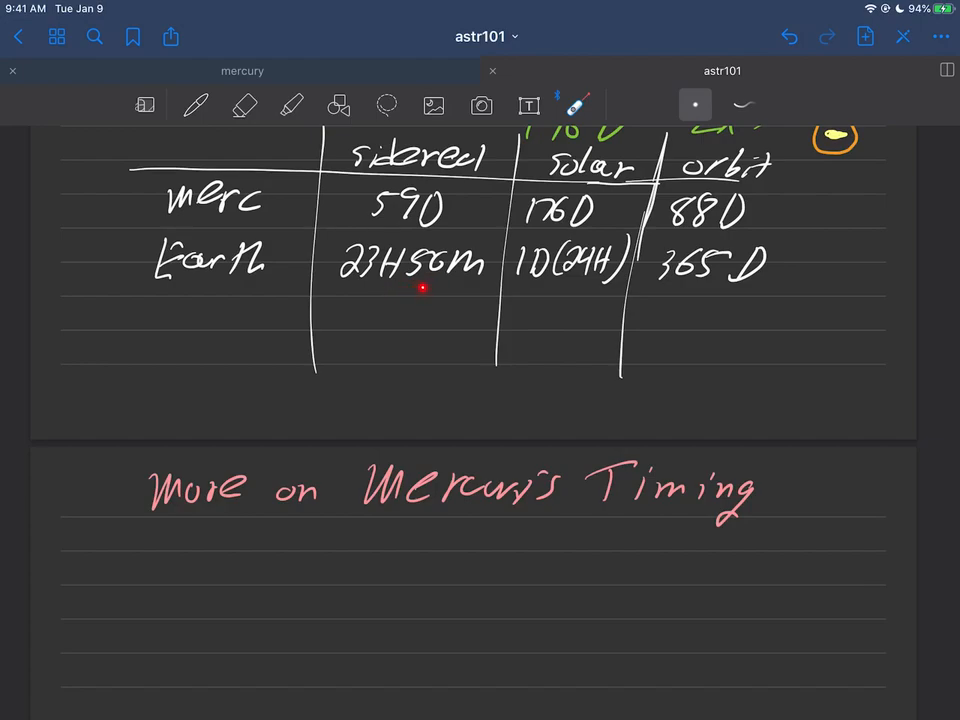
{"action": "mouse_move", "coordinate": [570, 288]}
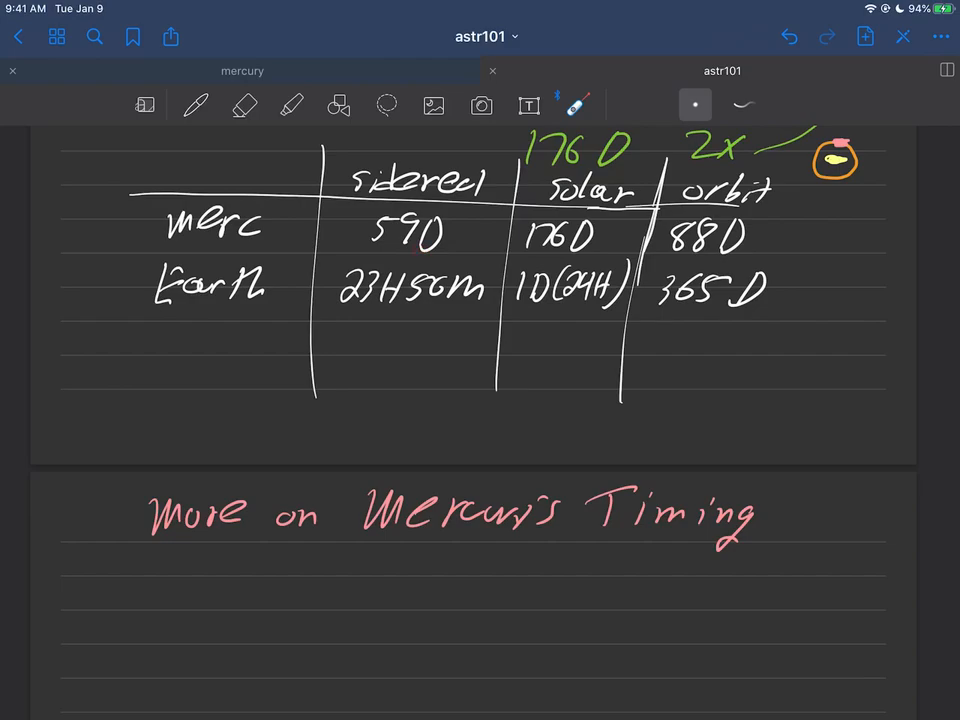
{"action": "left_click", "coordinate": [243, 105]}
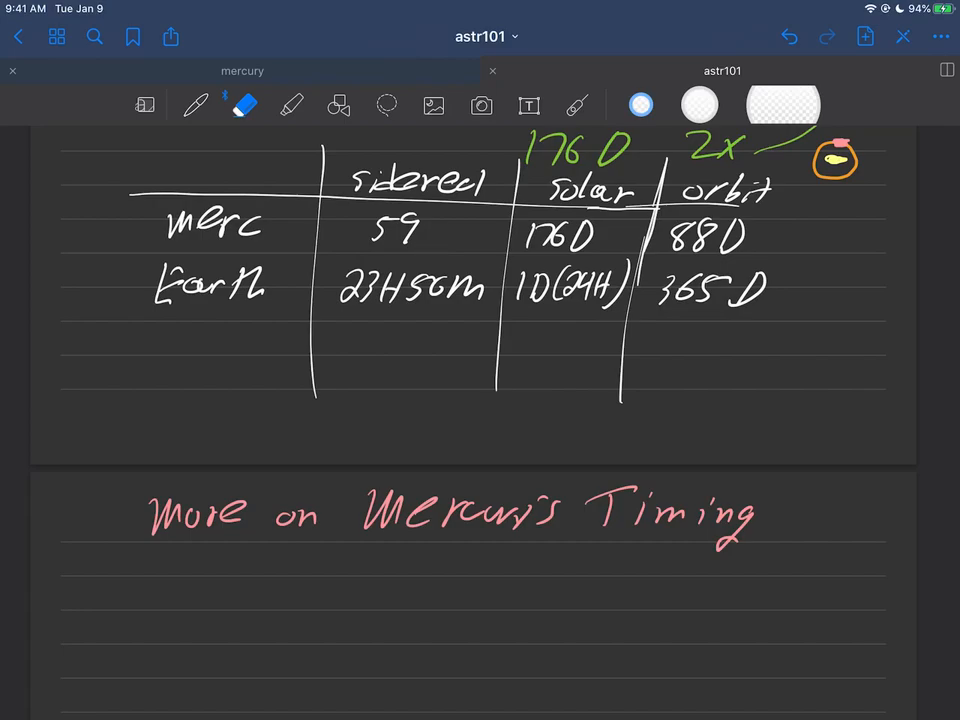
{"action": "left_click", "coordinate": [195, 105]}
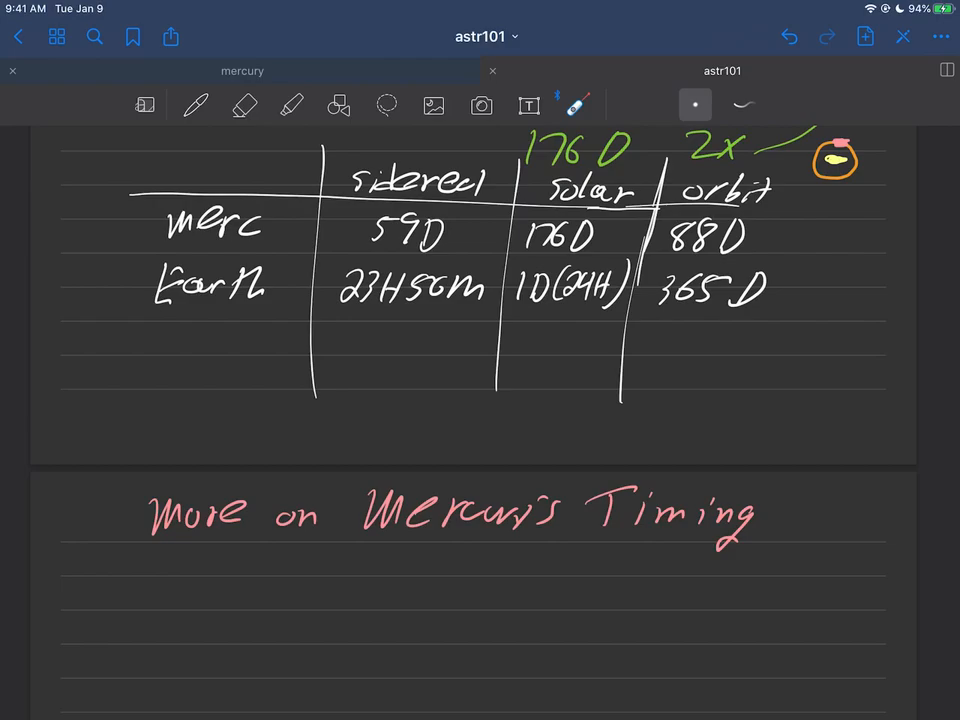
{"action": "left_click", "coordinate": [194, 105]}
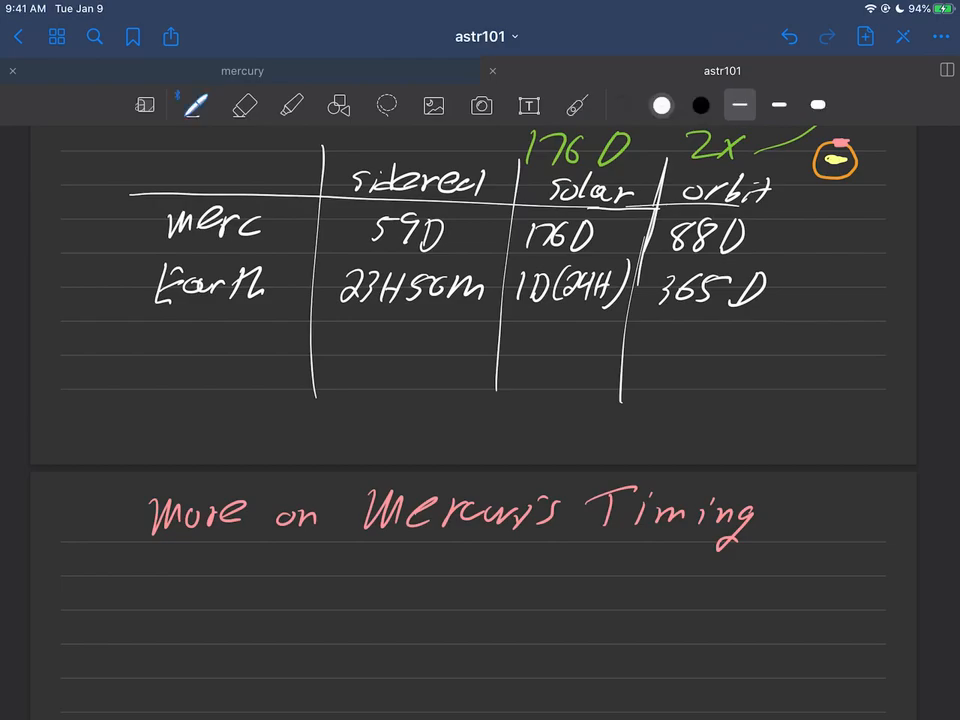
Switch to red ink and scribble over the D of 176D.
{"action": "left_click", "coordinate": [661, 105]}
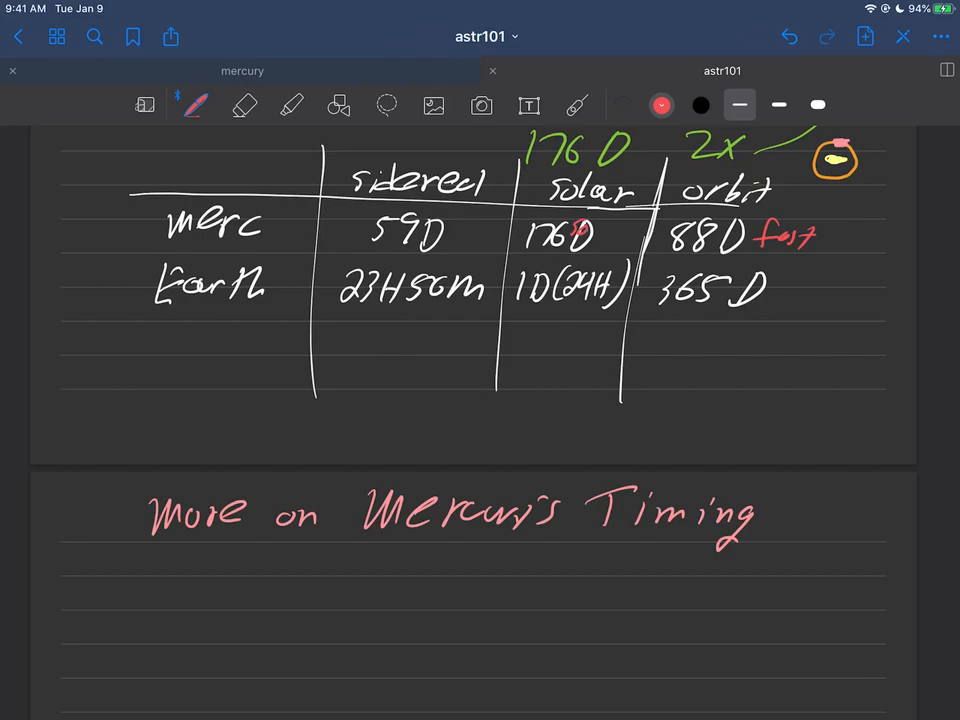
{"action": "left_click_drag", "start_coordinate": [575, 225], "coordinate": [600, 240]}
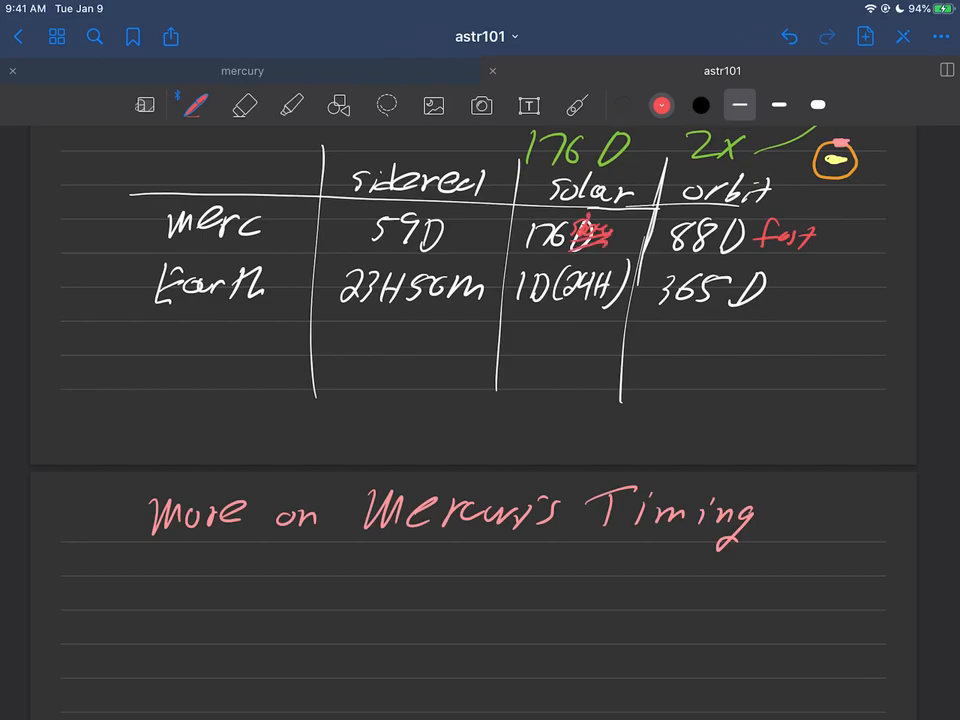
{"action": "scroll", "scroll_direction": "down", "scroll_amount": 3}
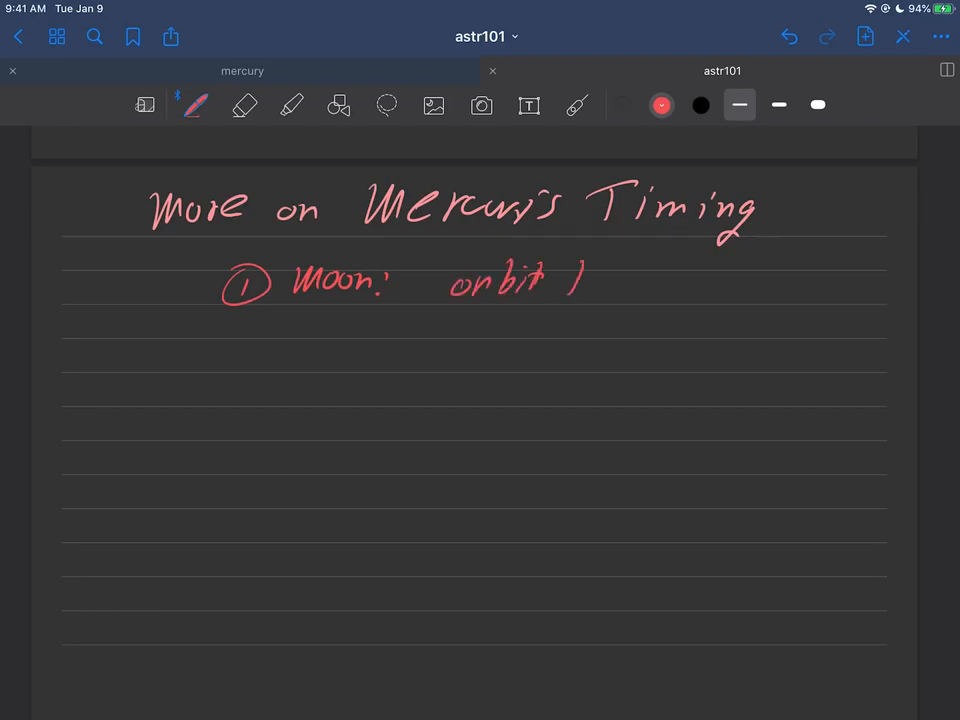
Write the Moon's orbit time over rotation time equals 1 in red.
{"action": "left_click_drag", "start_coordinate": [575, 280], "coordinate": [635, 295]}
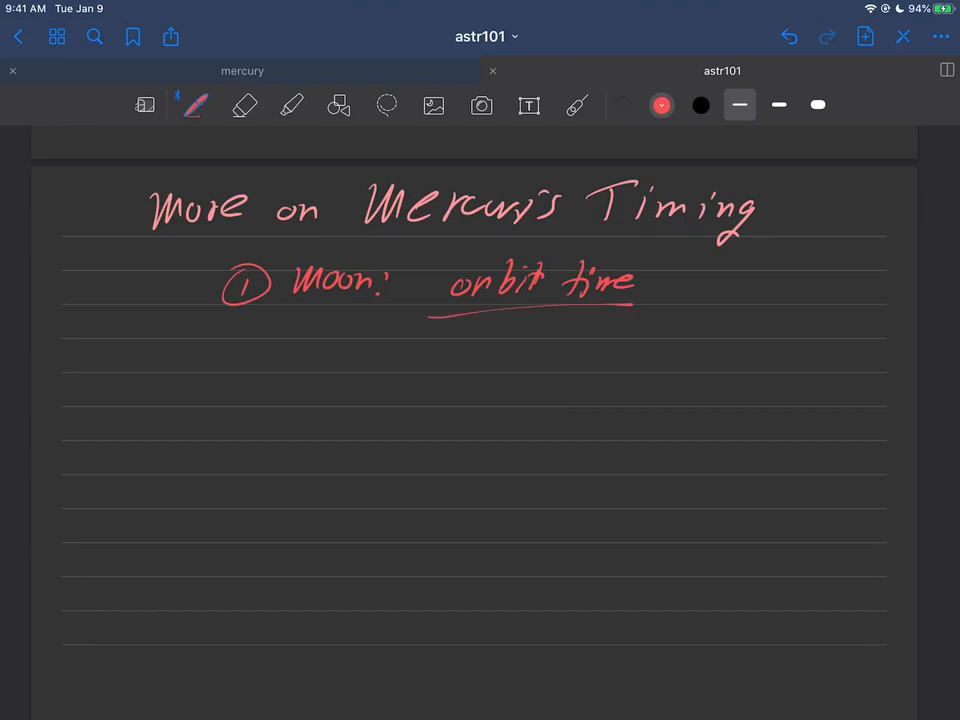
{"action": "left_click_drag", "start_coordinate": [465, 340], "coordinate": [505, 335]}
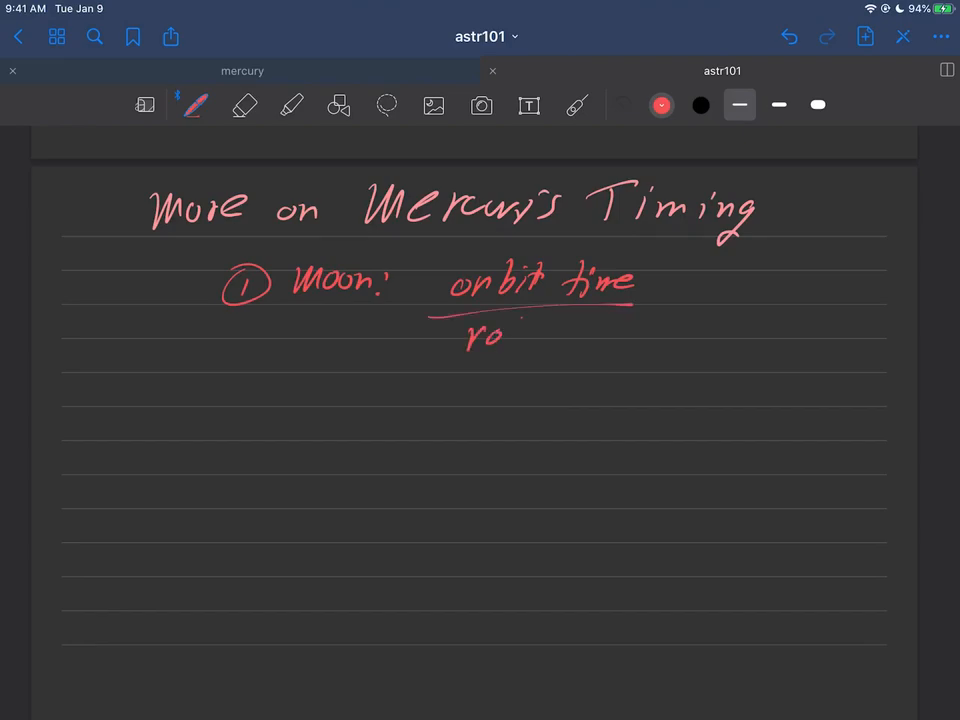
{"action": "left_click_drag", "start_coordinate": [465, 335], "coordinate": [630, 335]}
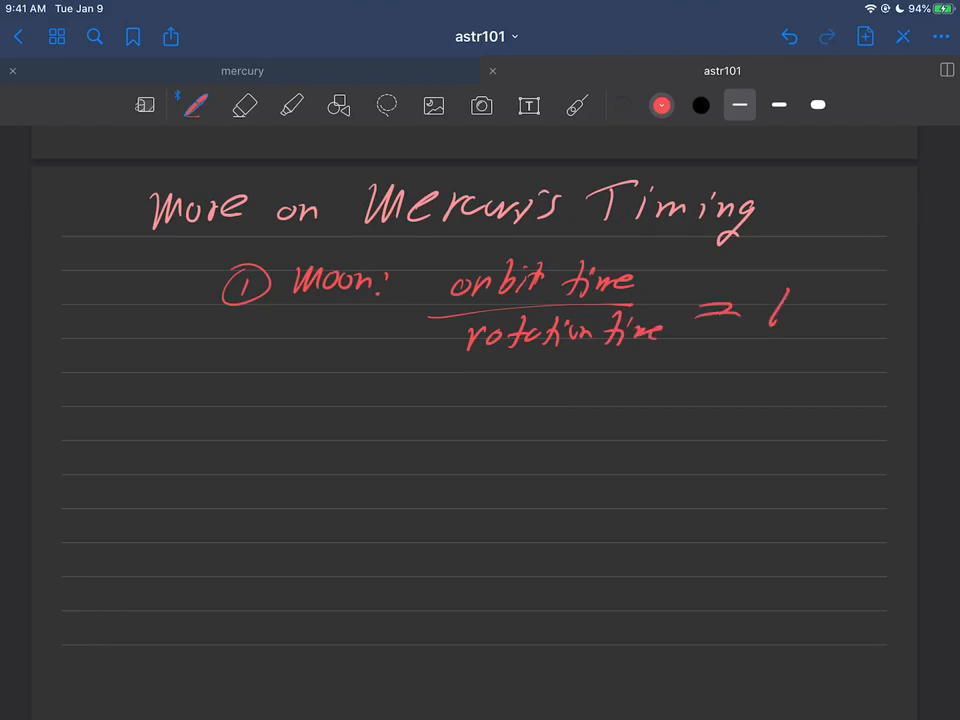
Label both Moon times 30D in yellow, then return to red ink.
{"action": "left_click", "coordinate": [661, 105]}
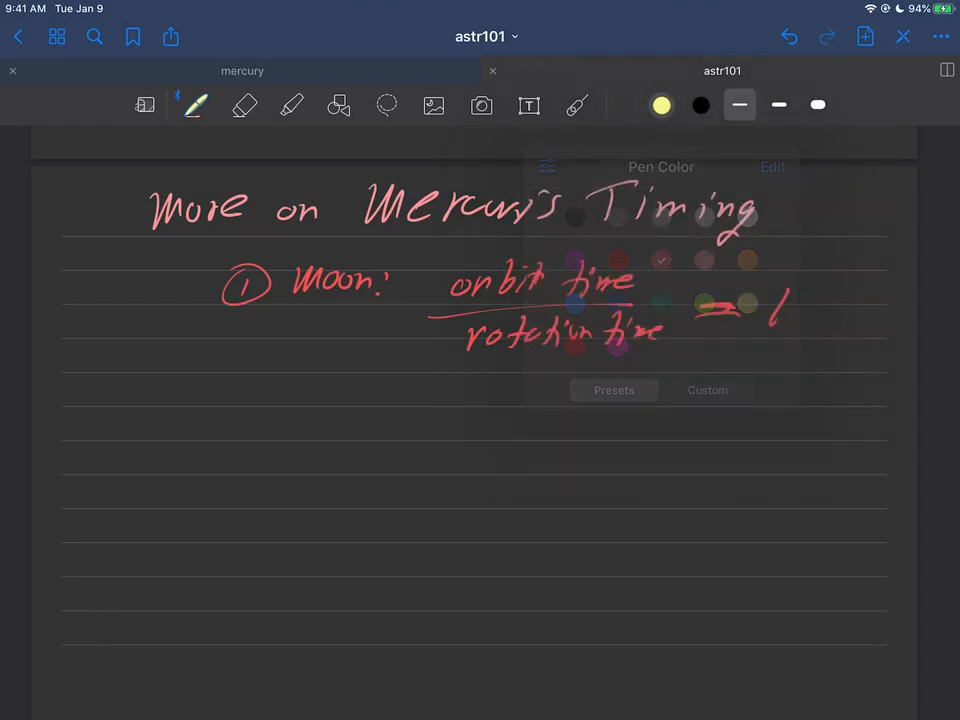
{"action": "left_click", "coordinate": [661, 105]}
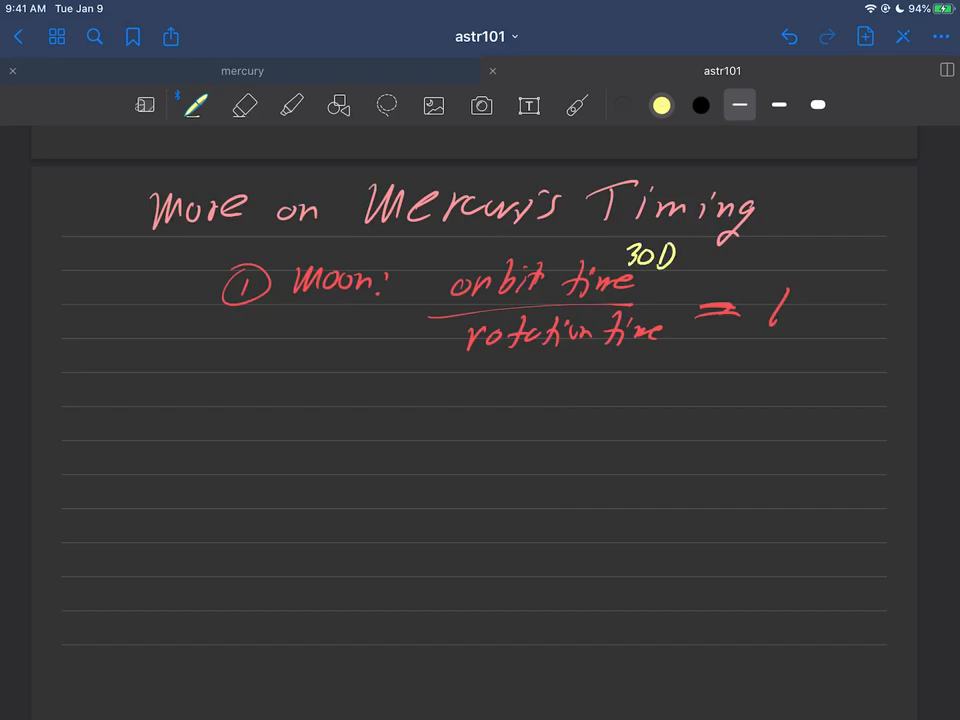
{"action": "type", "text": "30'"}
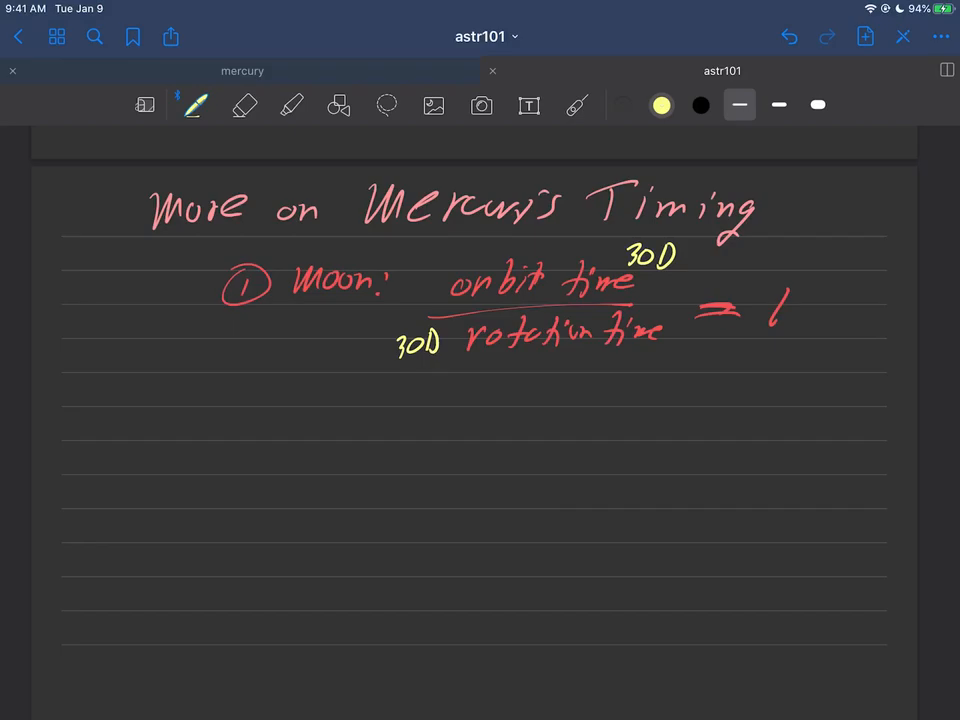
{"action": "left_click", "coordinate": [243, 105]}
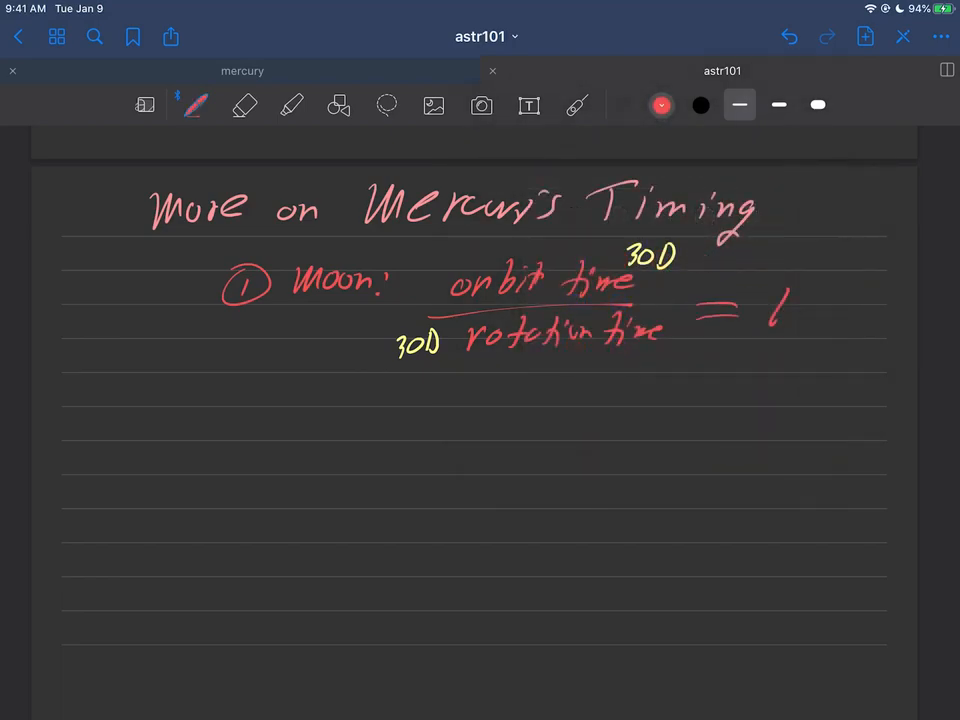
Write '② merc: orbit/rotation = 88D/59D' in red, erasing a stray stroke.
{"action": "left_click_drag", "start_coordinate": [185, 460], "coordinate": [250, 430]}
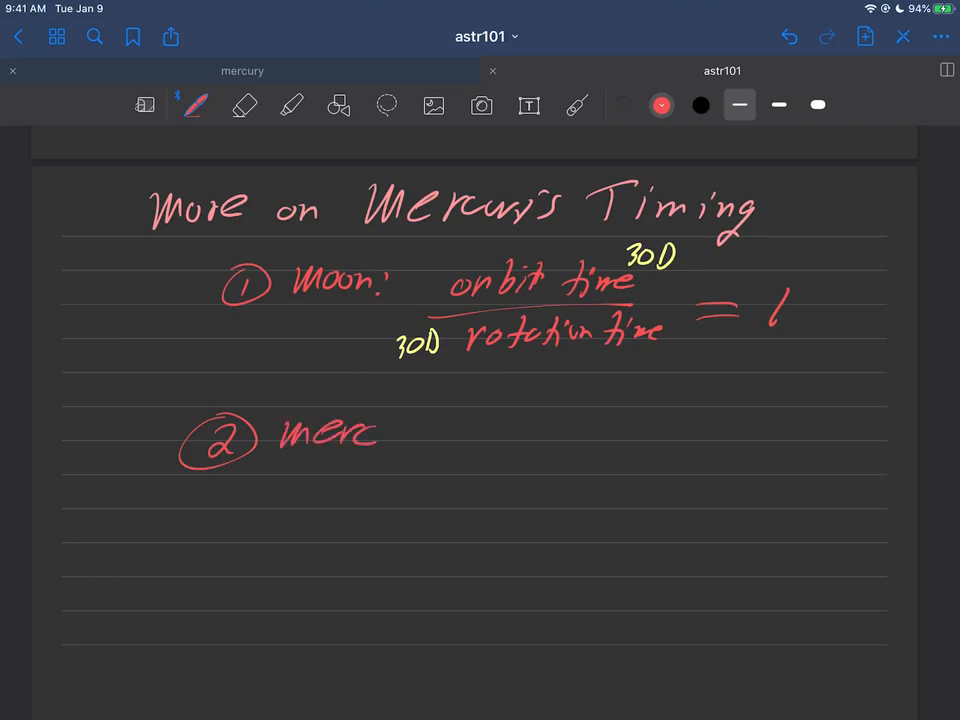
{"action": "left_click_drag", "start_coordinate": [270, 460], "coordinate": [400, 435]}
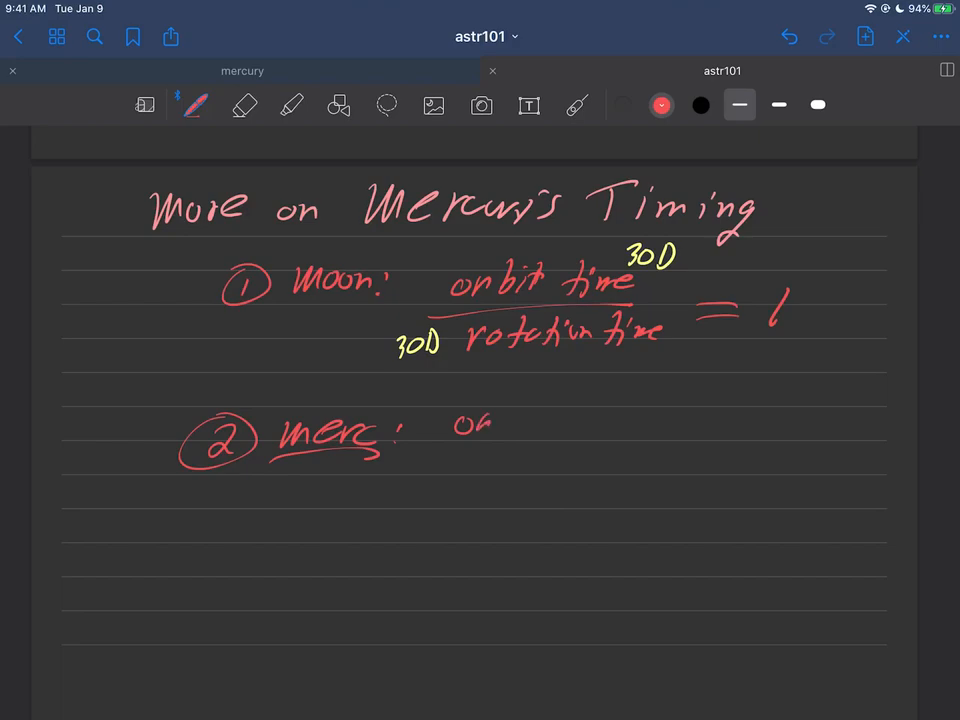
{"action": "left_click", "coordinate": [243, 105]}
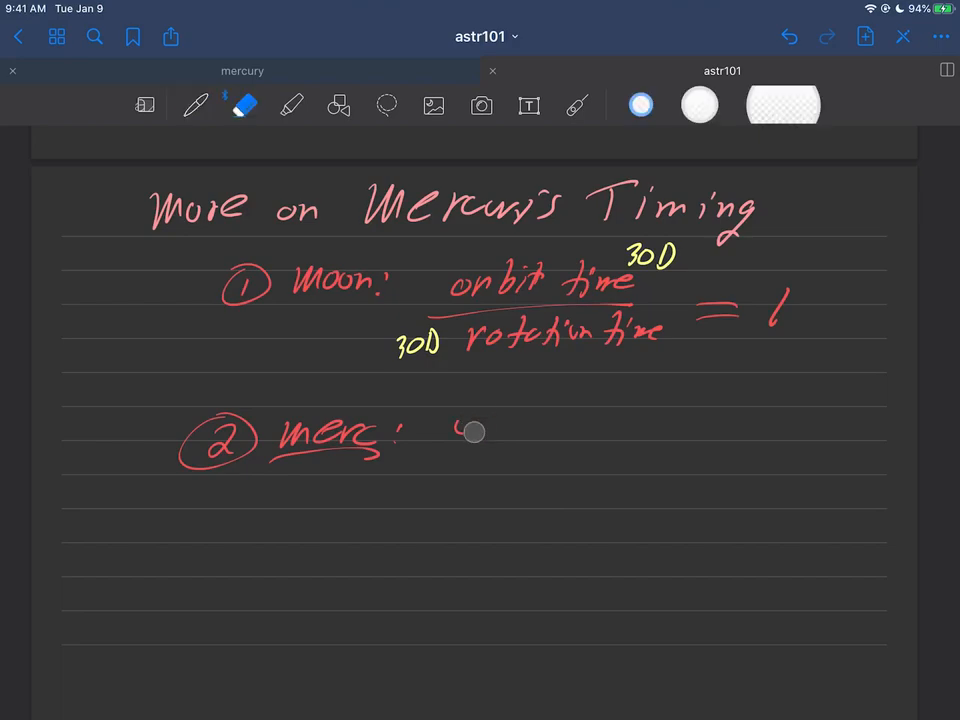
{"action": "left_click", "coordinate": [196, 105]}
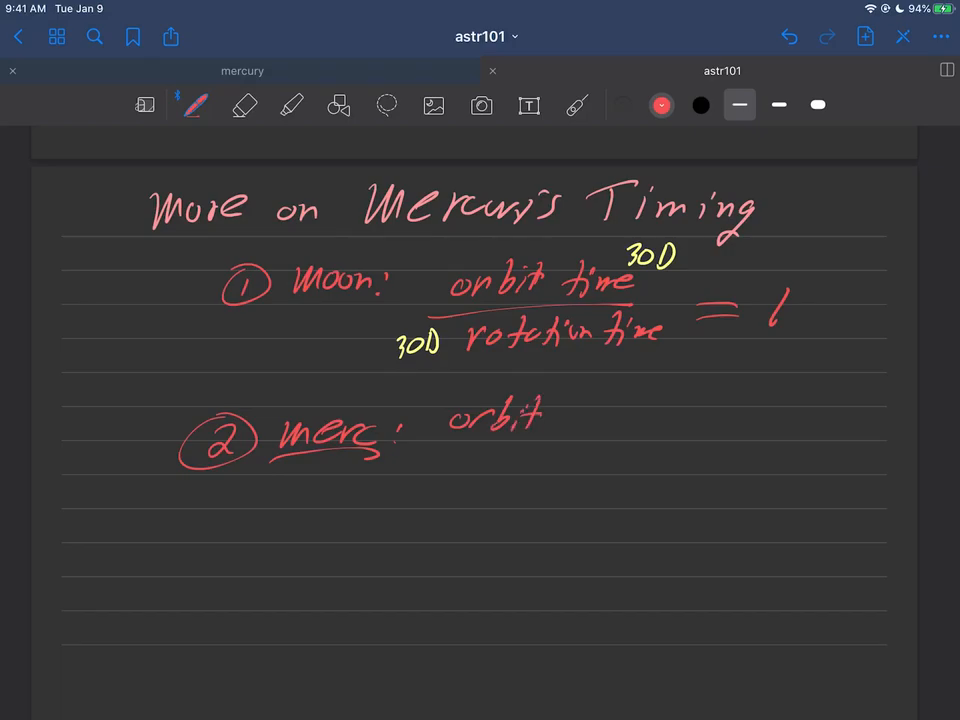
{"action": "left_click_drag", "start_coordinate": [435, 440], "coordinate": [465, 485]}
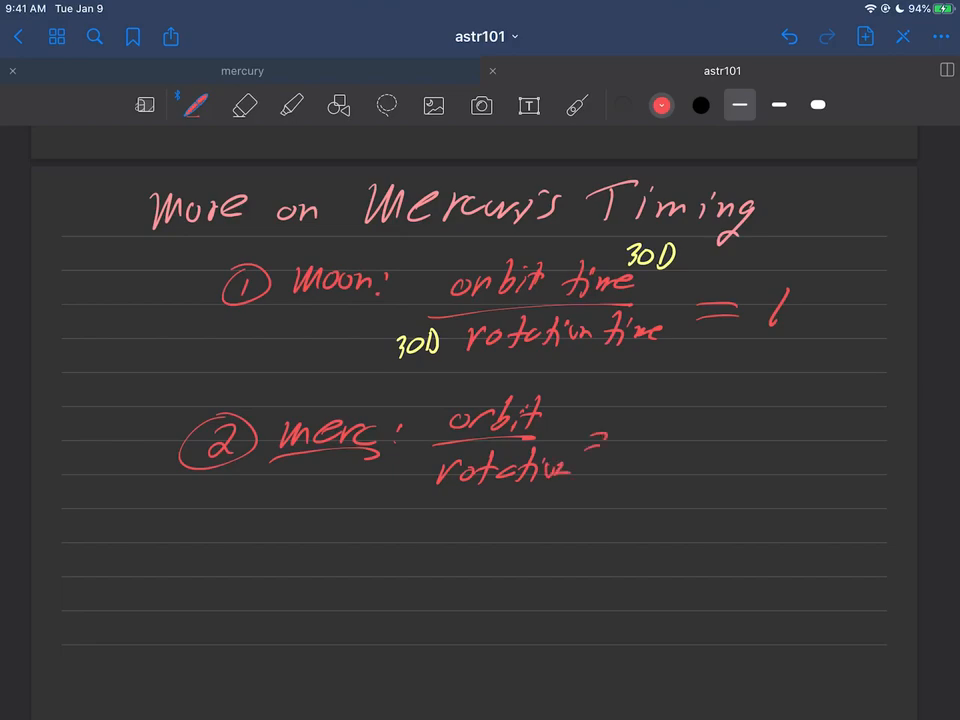
{"action": "left_click_drag", "start_coordinate": [610, 430], "coordinate": [720, 410]}
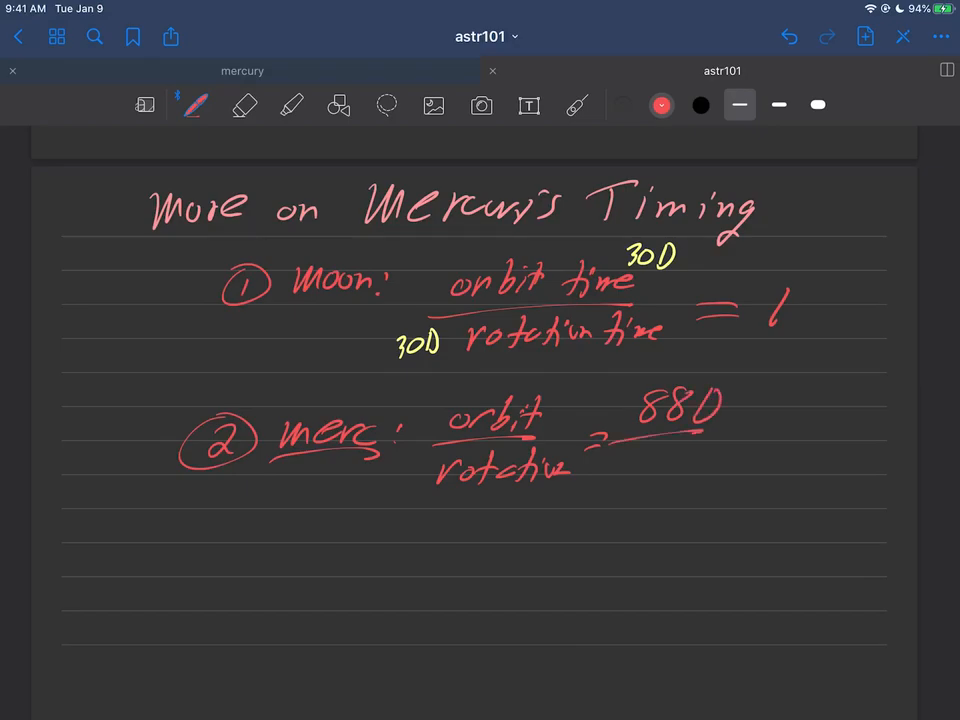
{"action": "left_click_drag", "start_coordinate": [635, 470], "coordinate": [715, 470]}
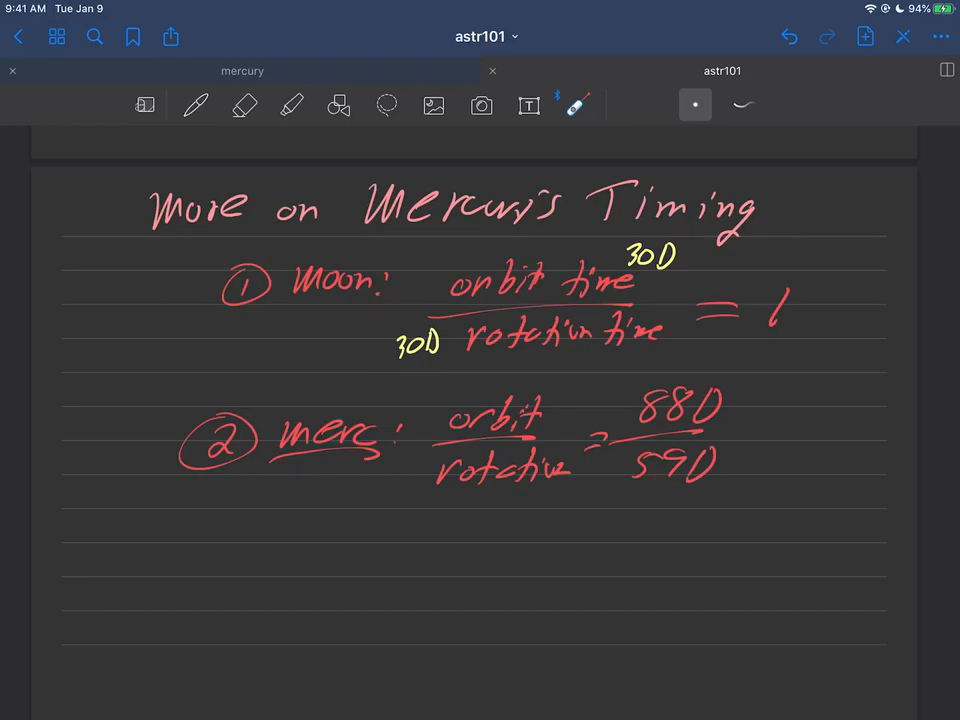
Write the result 1.49, about 1.5, circled 3/2 and underlined 'nice ratio' in red.
{"action": "scroll", "scroll_direction": "down", "scroll_amount": 3}
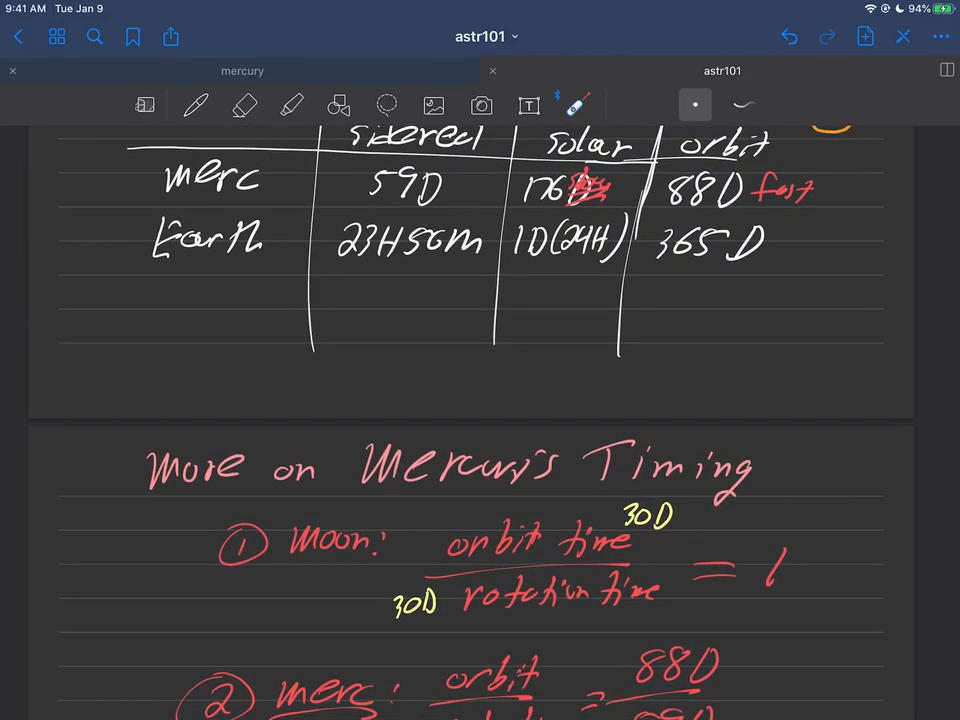
{"action": "scroll", "scroll_direction": "down", "scroll_amount": 3}
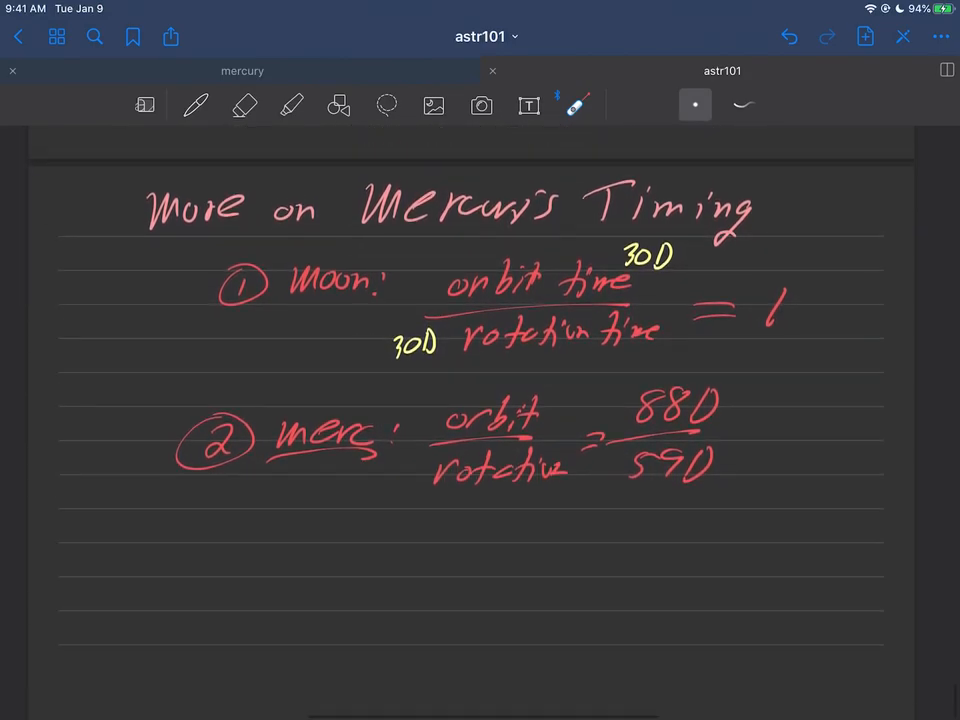
{"action": "left_click", "coordinate": [196, 105]}
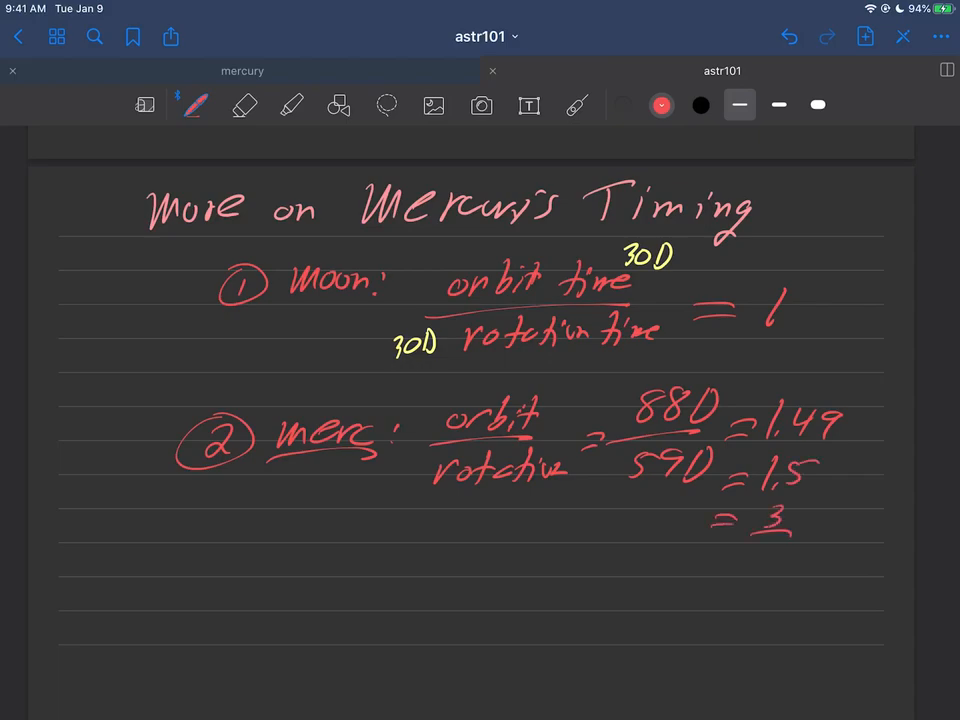
{"action": "left_click_drag", "start_coordinate": [760, 545], "coordinate": [775, 575]}
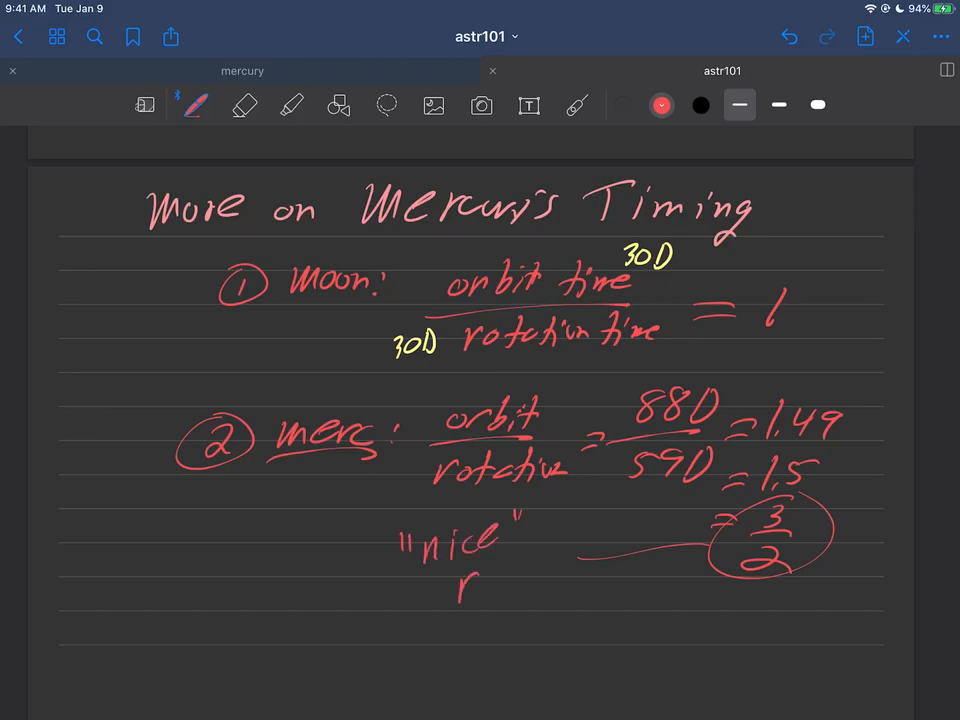
{"action": "left_click_drag", "start_coordinate": [470, 570], "coordinate": [540, 575]}
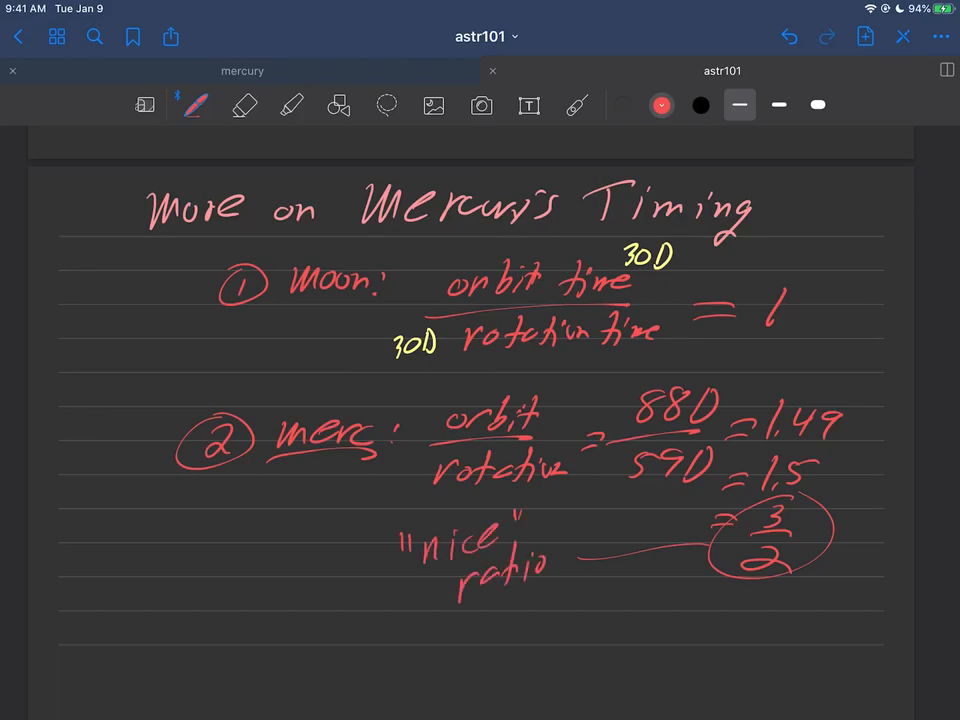
{"action": "left_click_drag", "start_coordinate": [445, 610], "coordinate": [555, 600]}
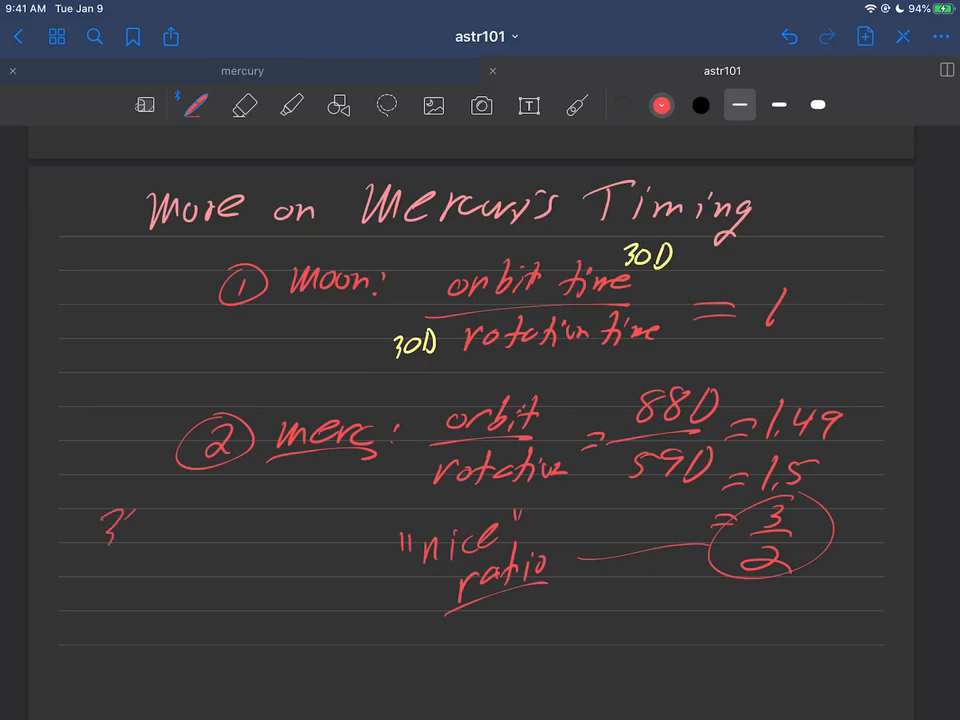
Erase a stroke and jot the side division 33,875 / 4.149 in red.
{"action": "left_click", "coordinate": [243, 105]}
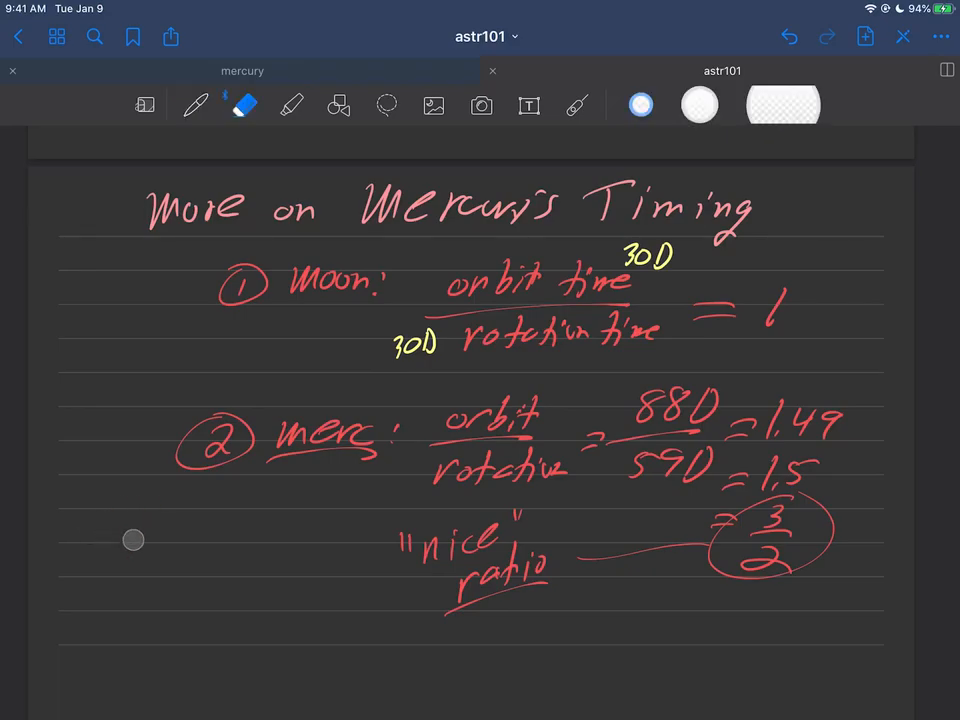
{"action": "left_click", "coordinate": [195, 105]}
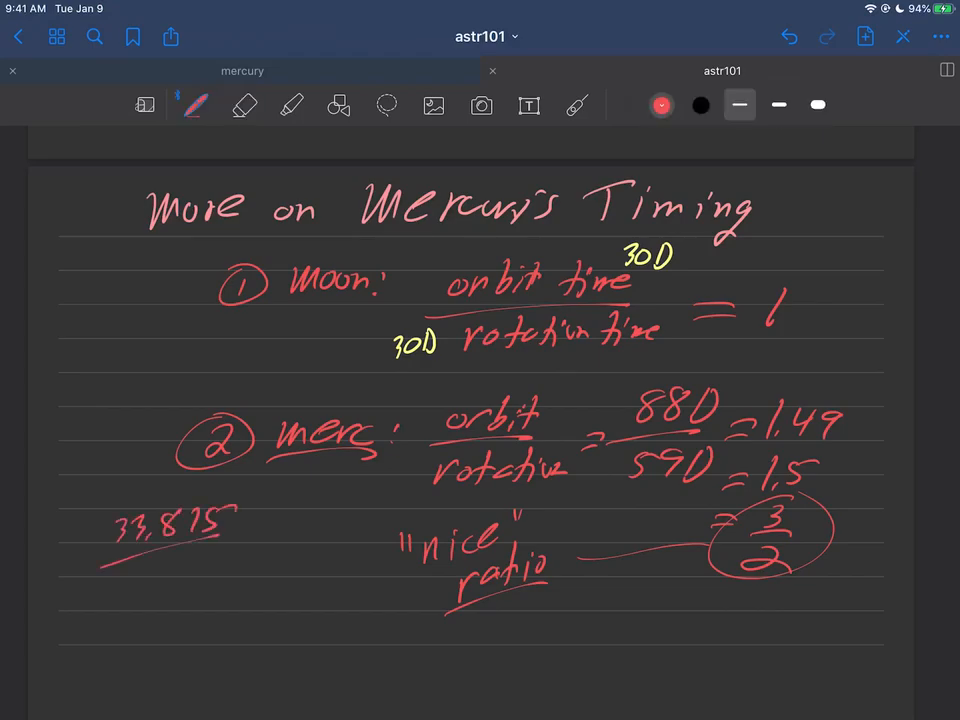
{"action": "type", "text": "4.1"}
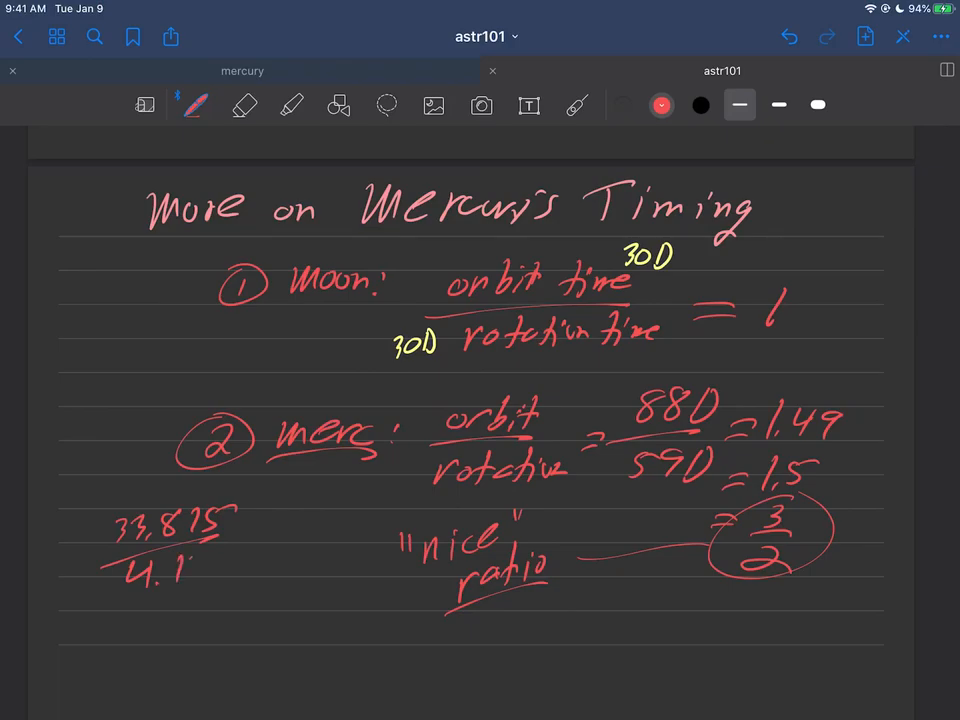
{"action": "type", "text": "49"}
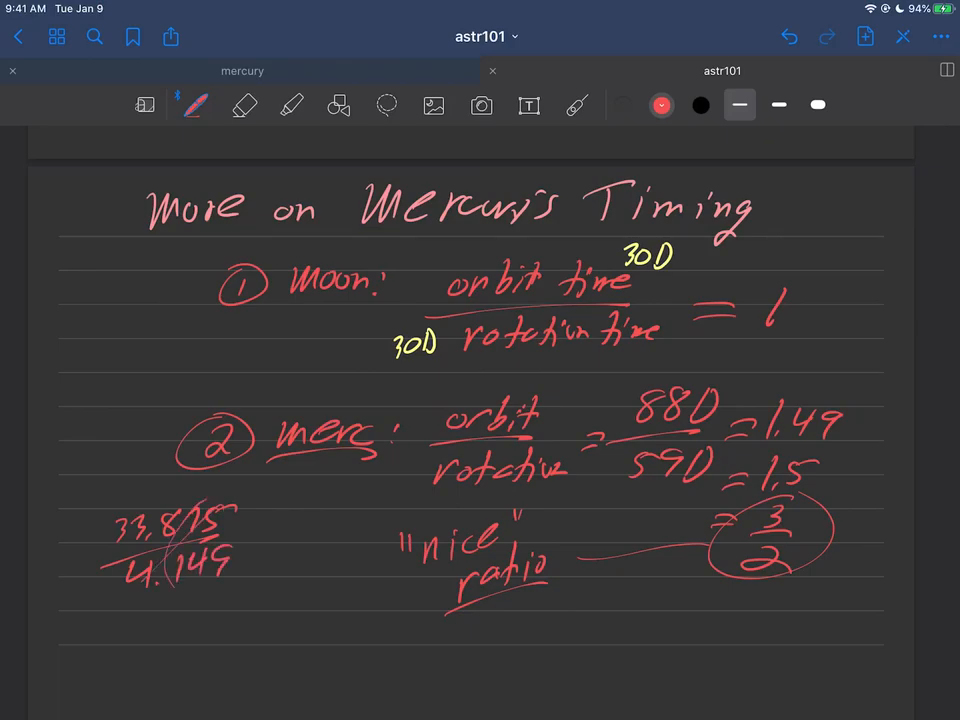
{"action": "left_click", "coordinate": [661, 105]}
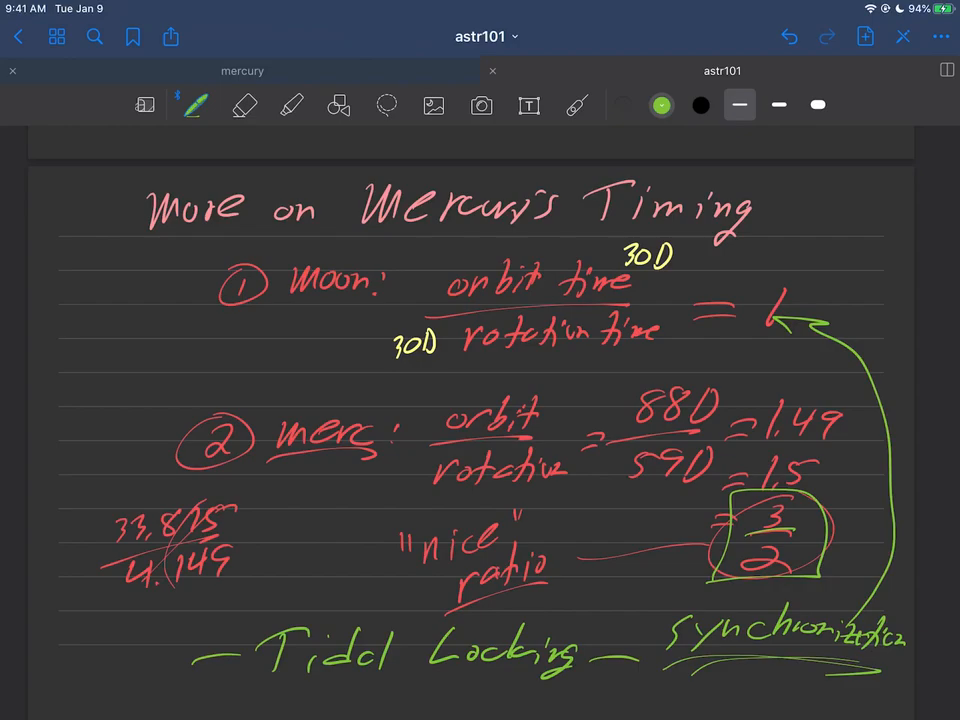
Underline the green Tidal Locking heading and add the 'All over' remark.
{"action": "left_click_drag", "start_coordinate": [690, 390], "coordinate": [745, 360]}
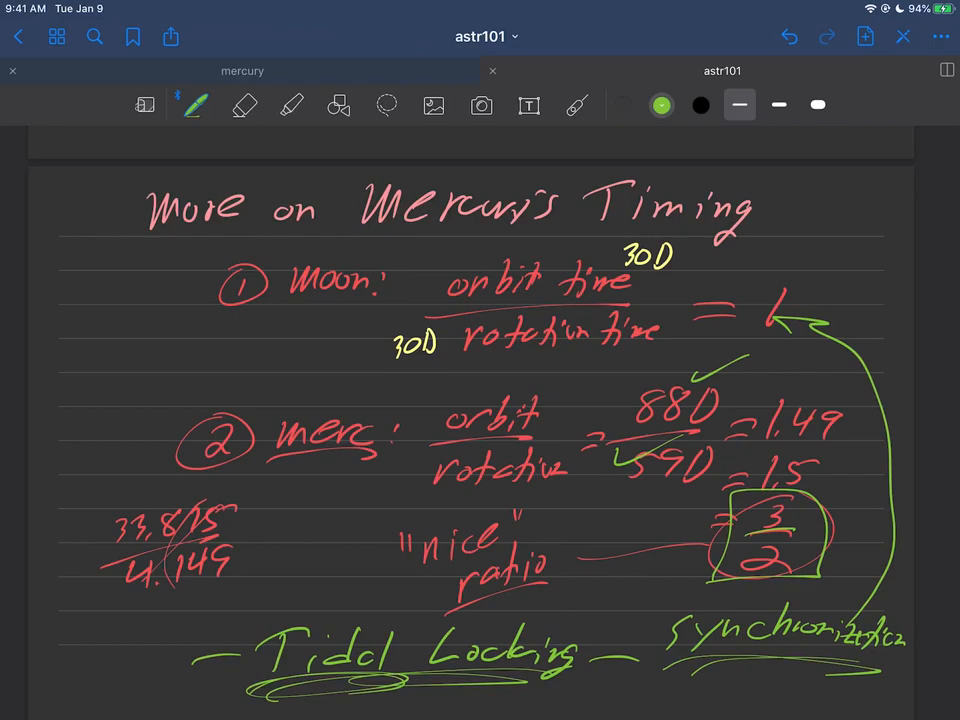
{"action": "type", "text": "All over"}
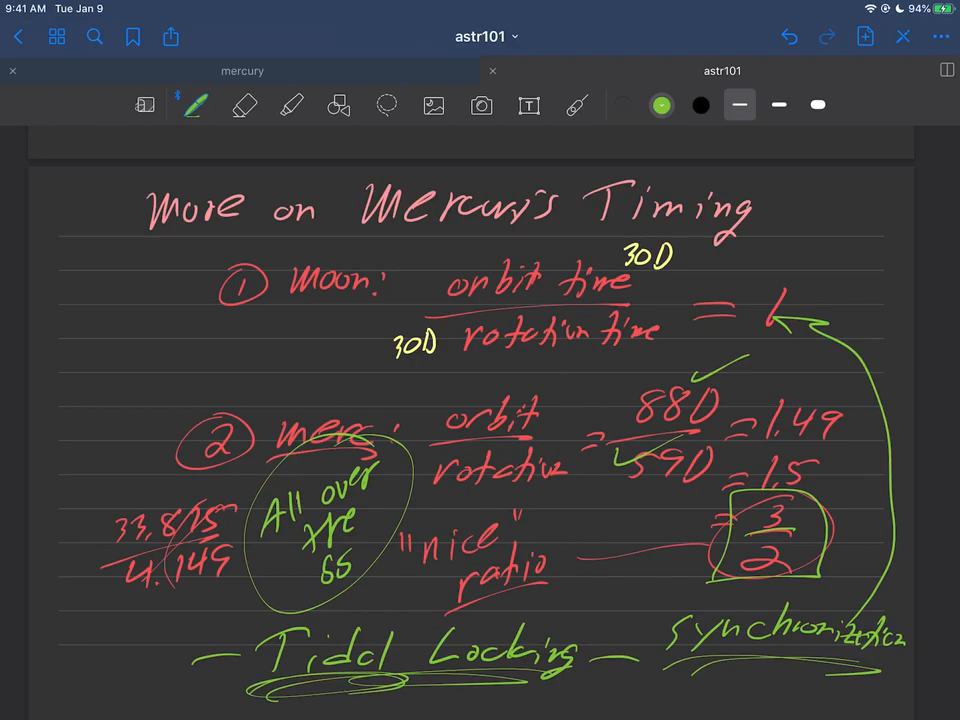
{"action": "scroll", "scroll_direction": "down", "scroll_amount": 3}
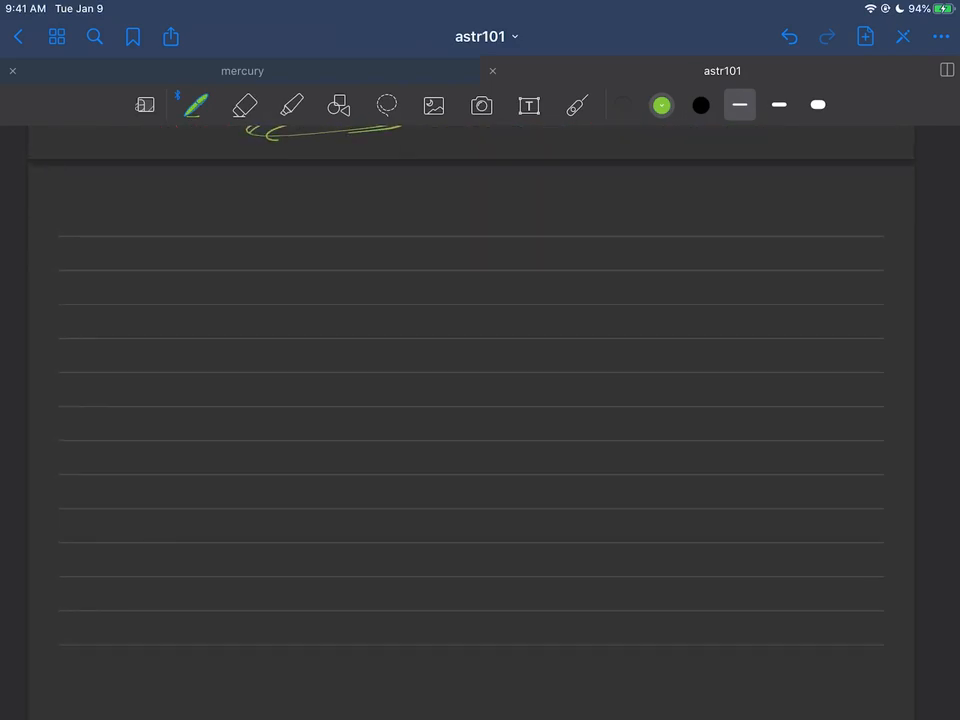
Write the green bullet: rotation unknown until 1962 (first moon landing).
{"action": "left_click_drag", "start_coordinate": [200, 215], "coordinate": [300, 210]}
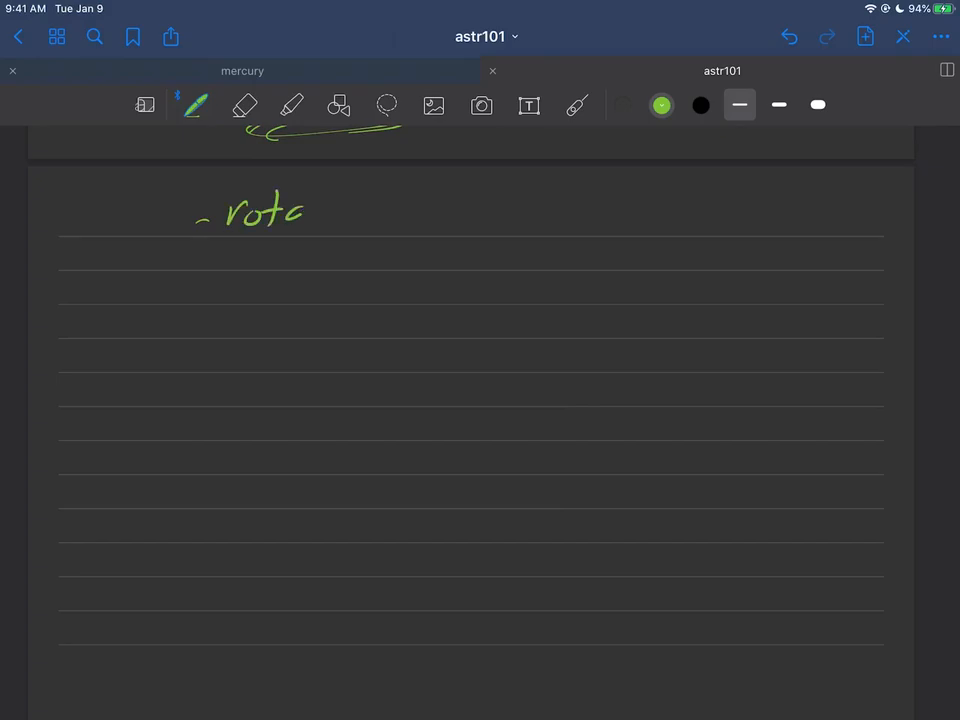
{"action": "left_click_drag", "start_coordinate": [300, 215], "coordinate": [395, 215]}
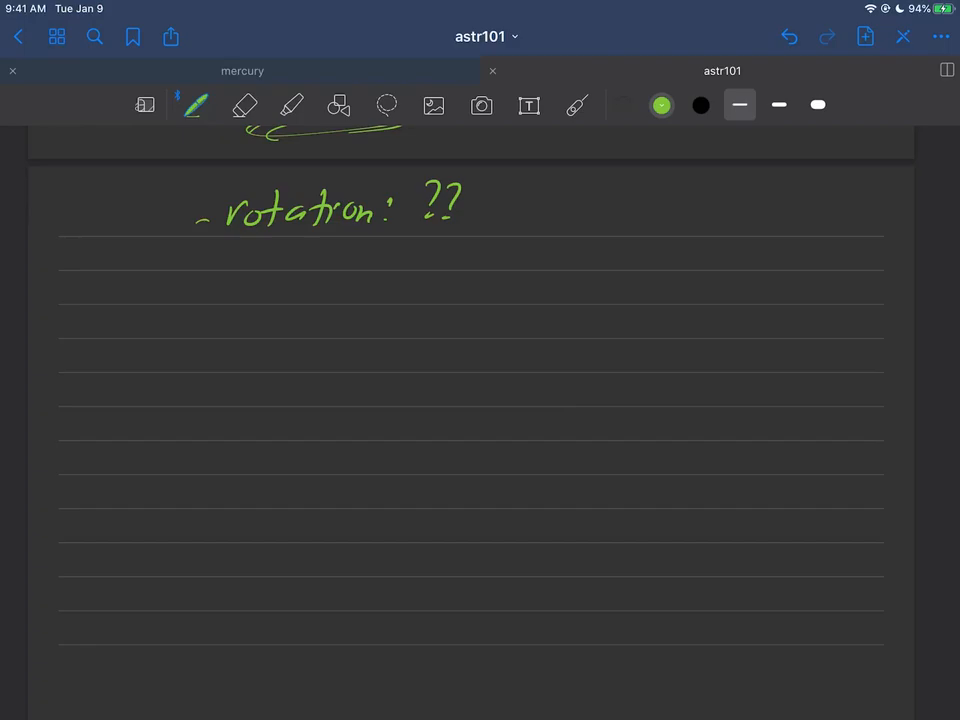
{"action": "left_click_drag", "start_coordinate": [515, 190], "coordinate": [507, 228]}
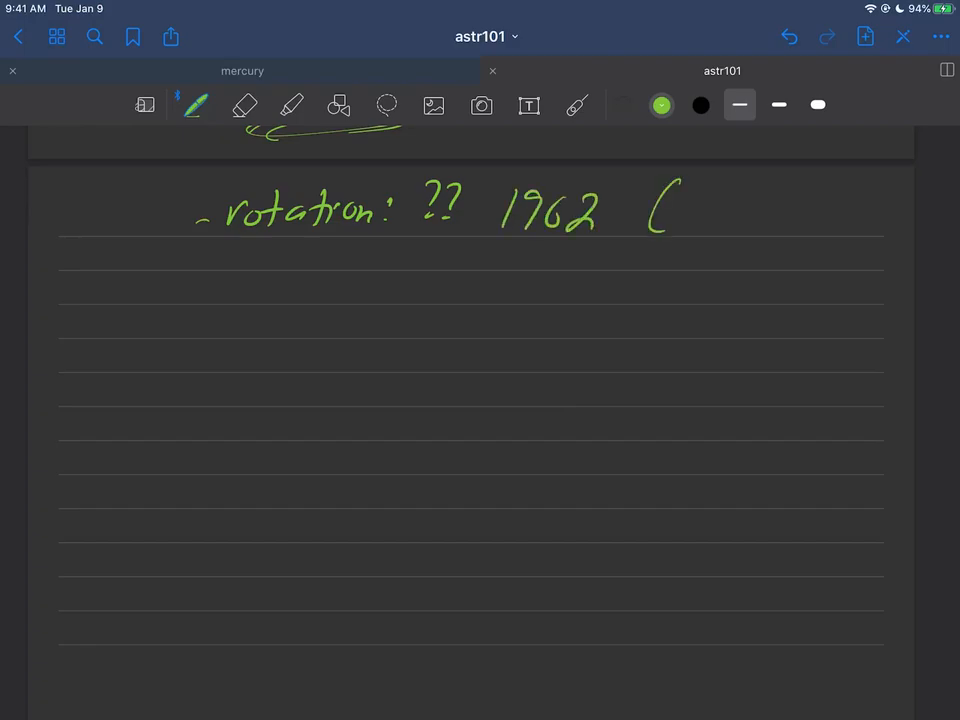
{"action": "type", "text": "fir"}
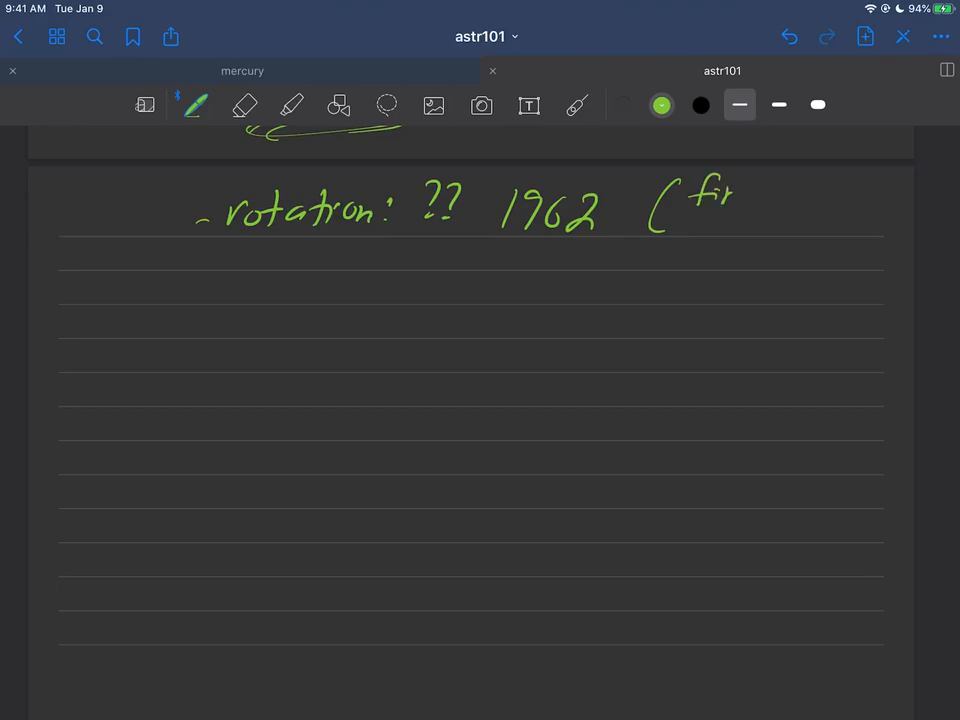
{"action": "left_click_drag", "start_coordinate": [700, 200], "coordinate": [770, 225]}
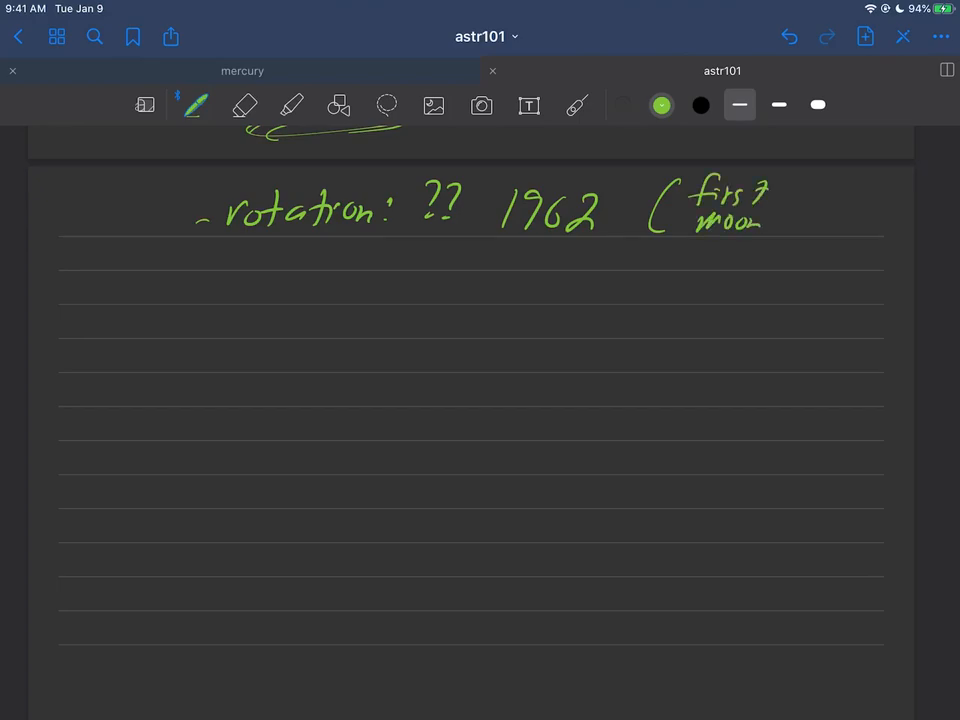
{"action": "left_click_drag", "start_coordinate": [790, 215], "coordinate": [855, 225]}
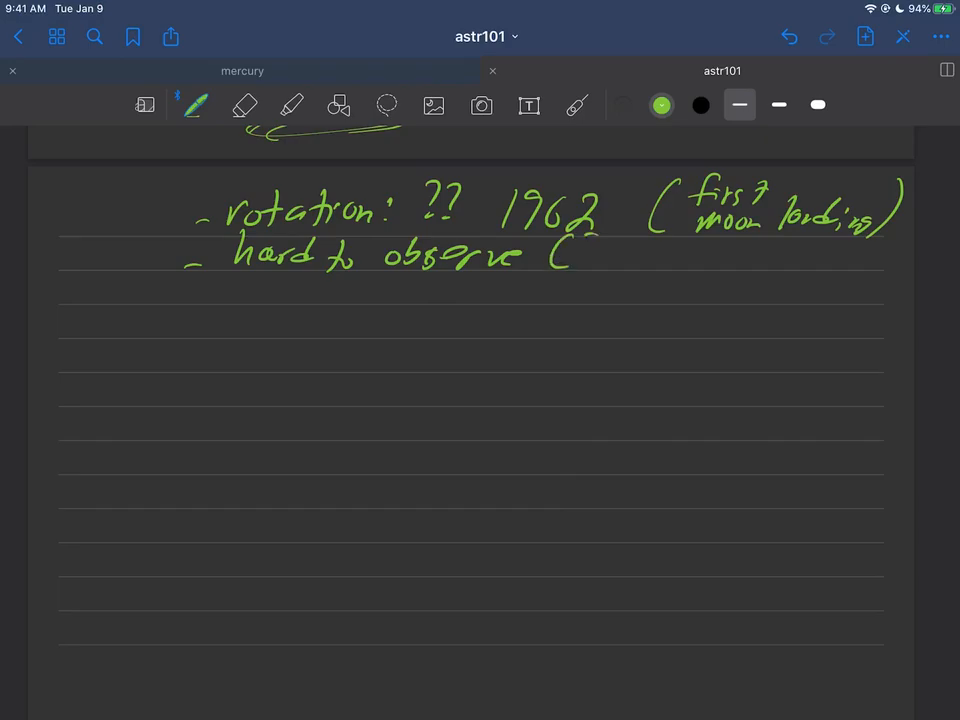
Add the green bullets 'hard to observe (Sun, slow)' and '59D'.
{"action": "left_click_drag", "start_coordinate": [570, 255], "coordinate": [640, 255]}
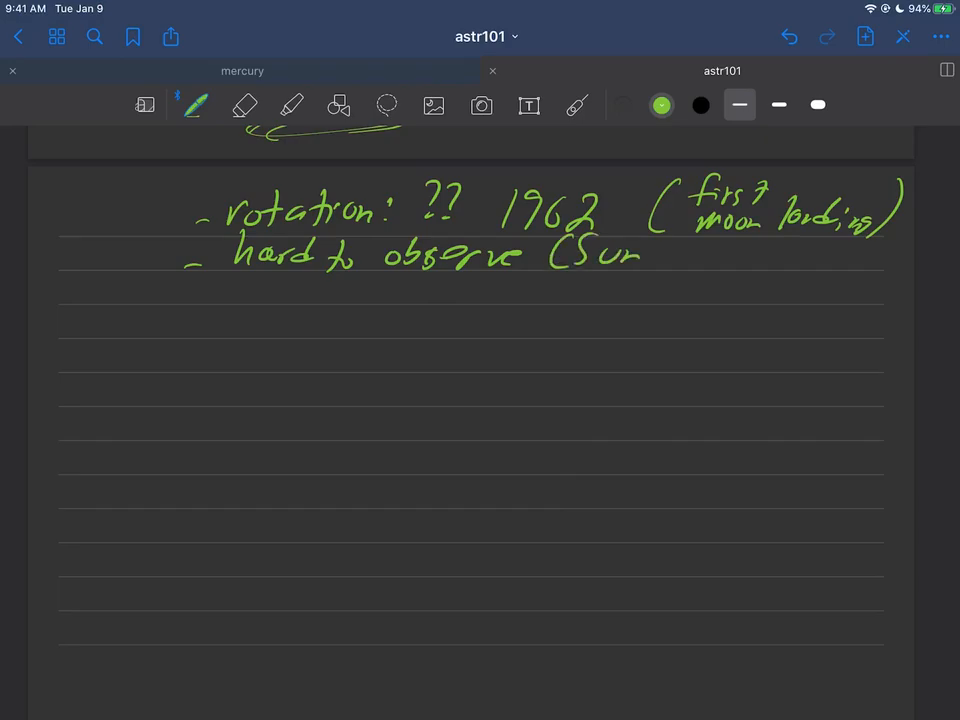
{"action": "left_click_drag", "start_coordinate": [655, 235], "coordinate": [545, 300]}
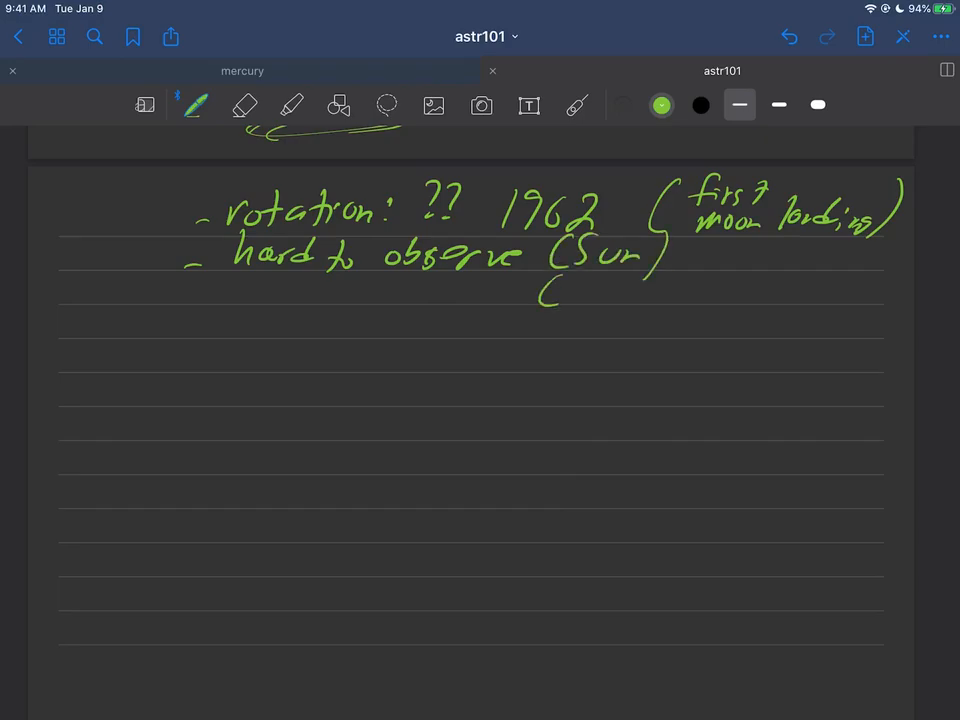
{"action": "left_click_drag", "start_coordinate": [540, 295], "coordinate": [650, 300]}
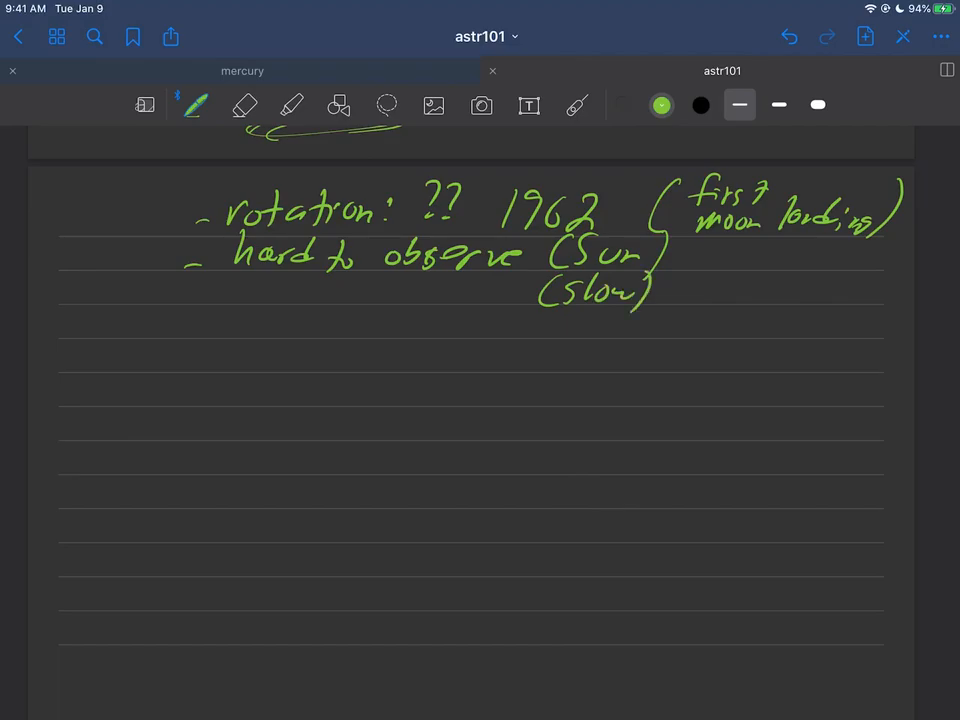
{"action": "left_click_drag", "start_coordinate": [180, 325], "coordinate": [200, 320]}
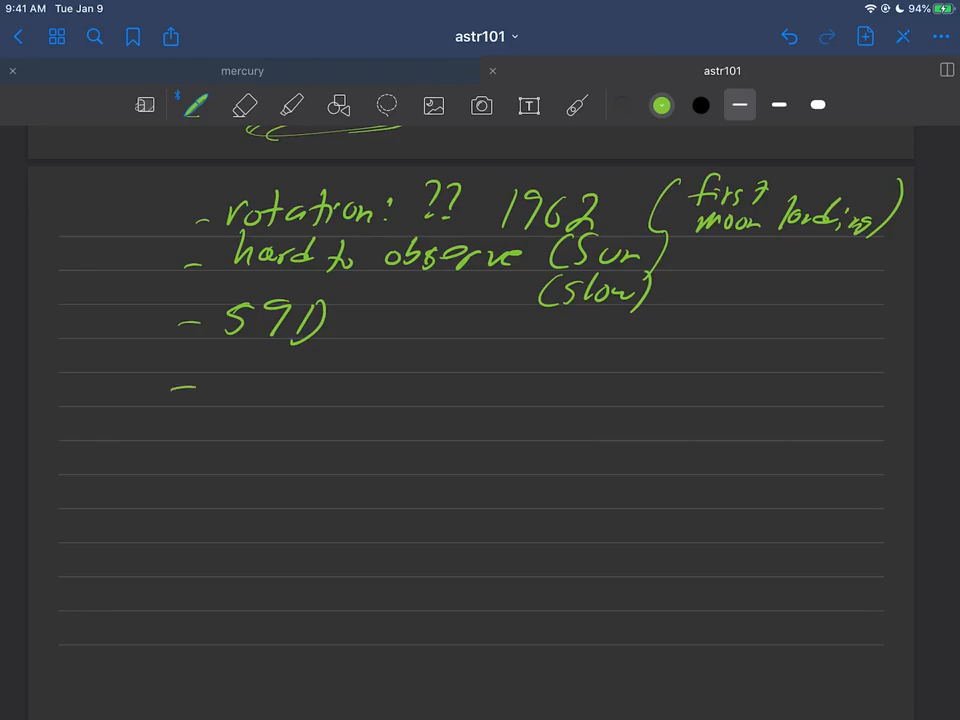
{"action": "left_click", "coordinate": [661, 105]}
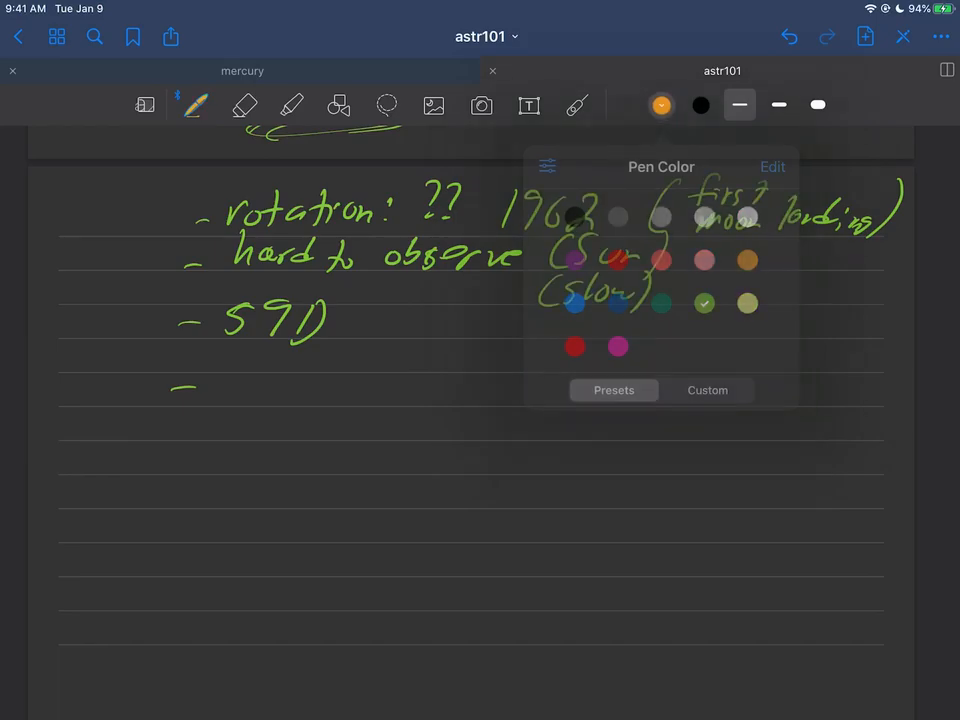
Sketch Mercury as an orange circle with a pink mark, undoing and redrawing it.
{"action": "left_click_drag", "start_coordinate": [305, 420], "coordinate": [360, 390]}
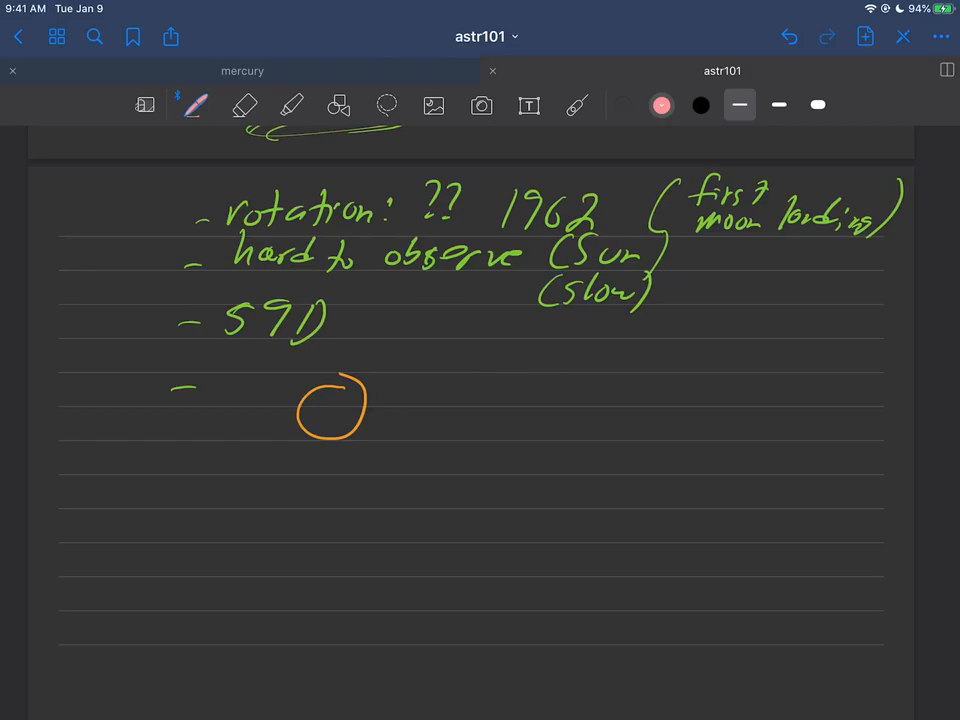
{"action": "left_click_drag", "start_coordinate": [345, 385], "coordinate": [380, 400]}
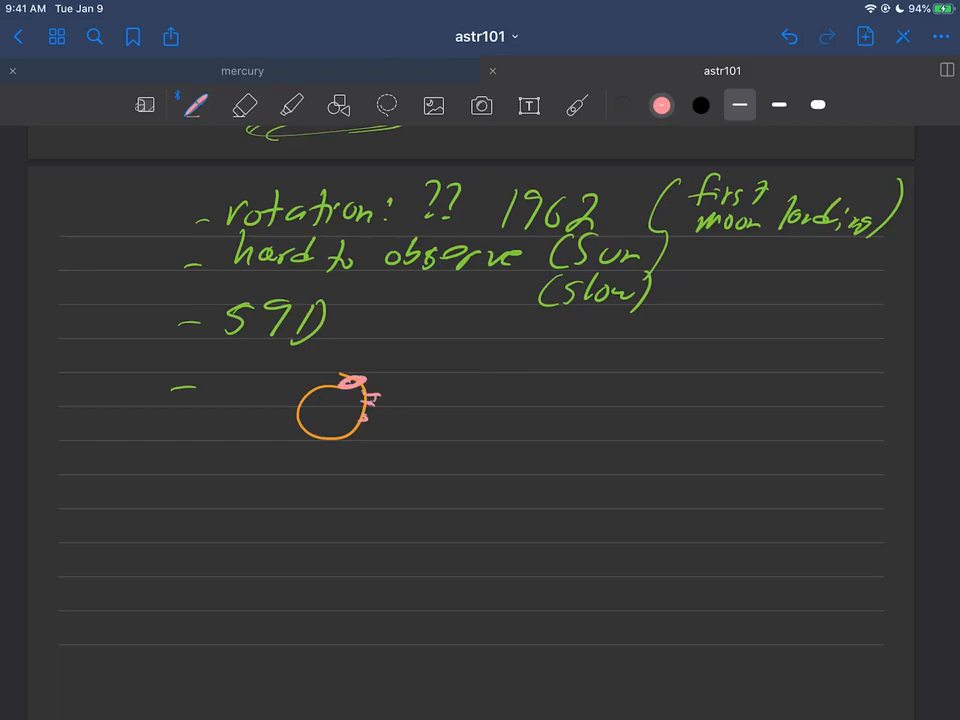
{"action": "left_click", "coordinate": [244, 104]}
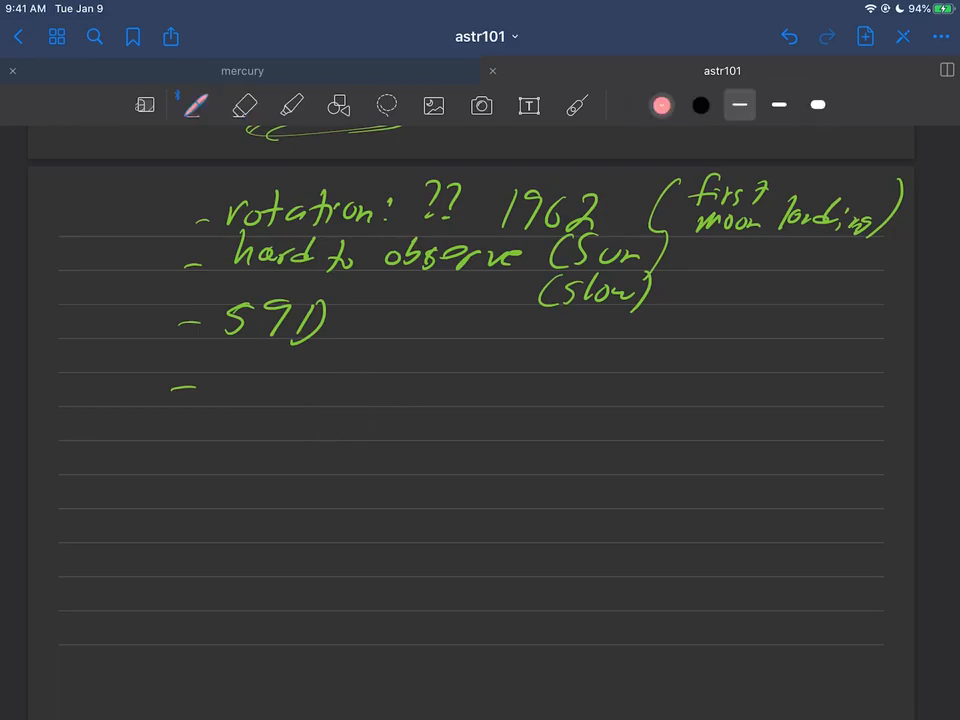
{"action": "left_click", "coordinate": [662, 105]}
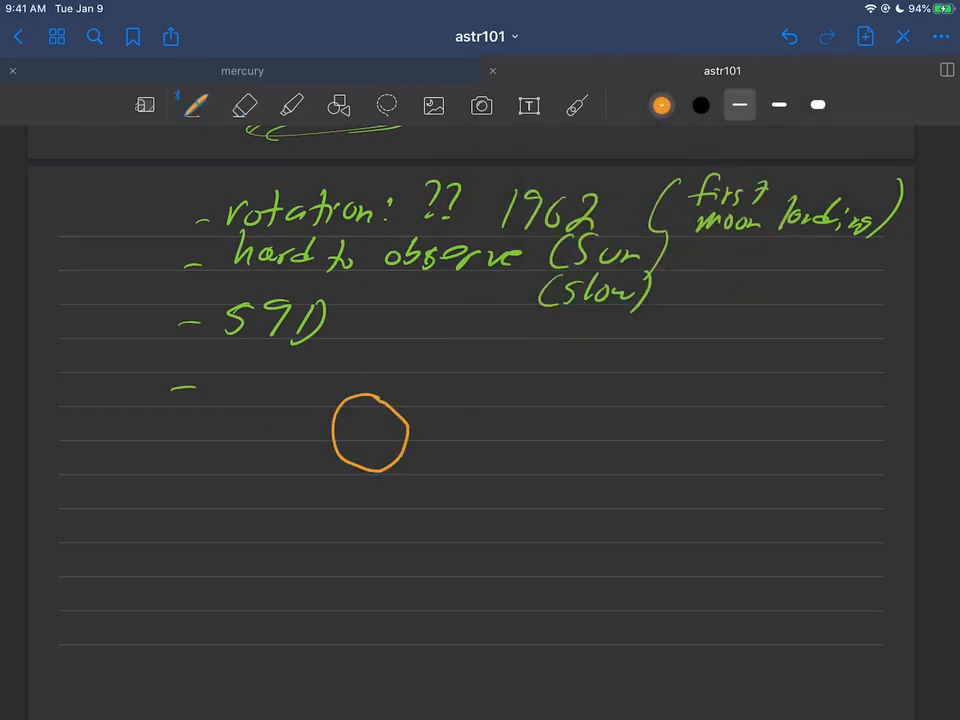
{"action": "left_click", "coordinate": [661, 105]}
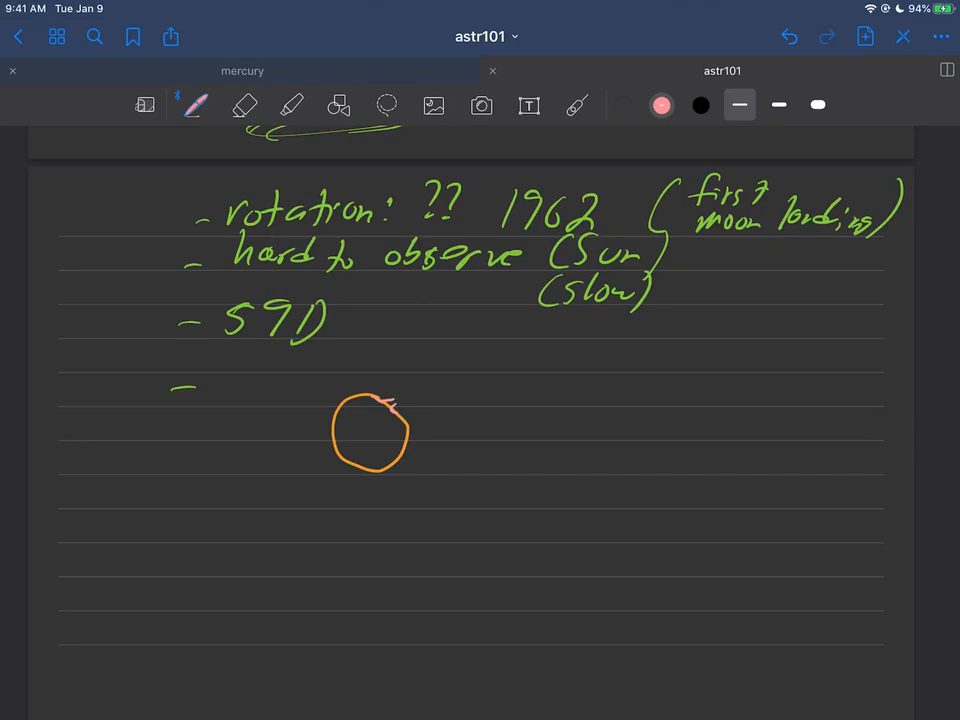
{"action": "left_click", "coordinate": [661, 105]}
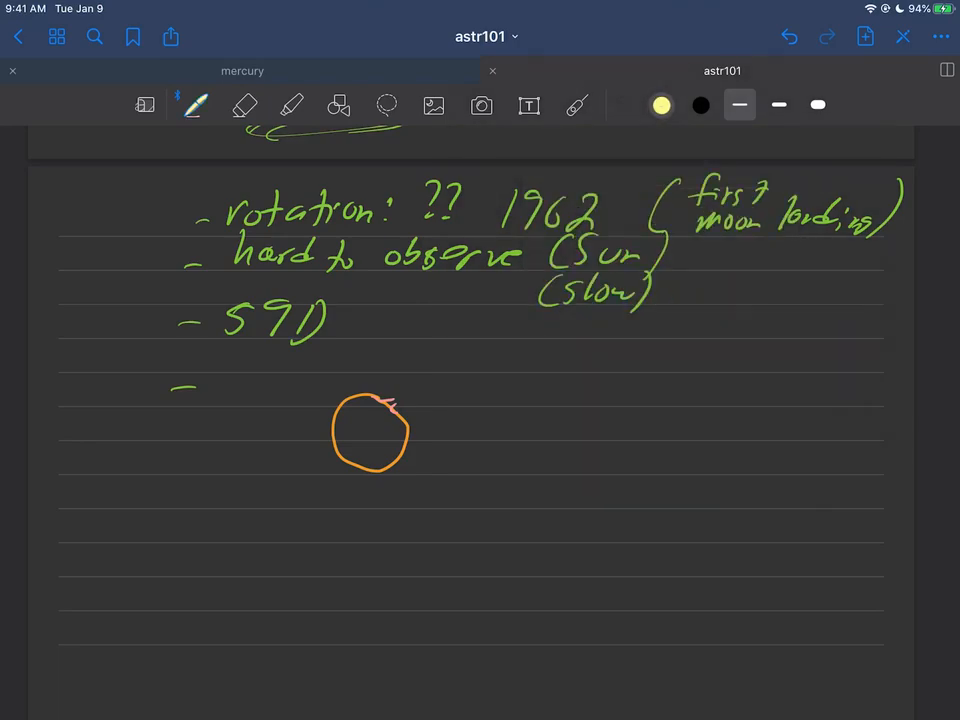
Draw a yellow curved rotation arrow around Mercury and erase the 'surf' label.
{"action": "left_click_drag", "start_coordinate": [375, 380], "coordinate": [320, 460]}
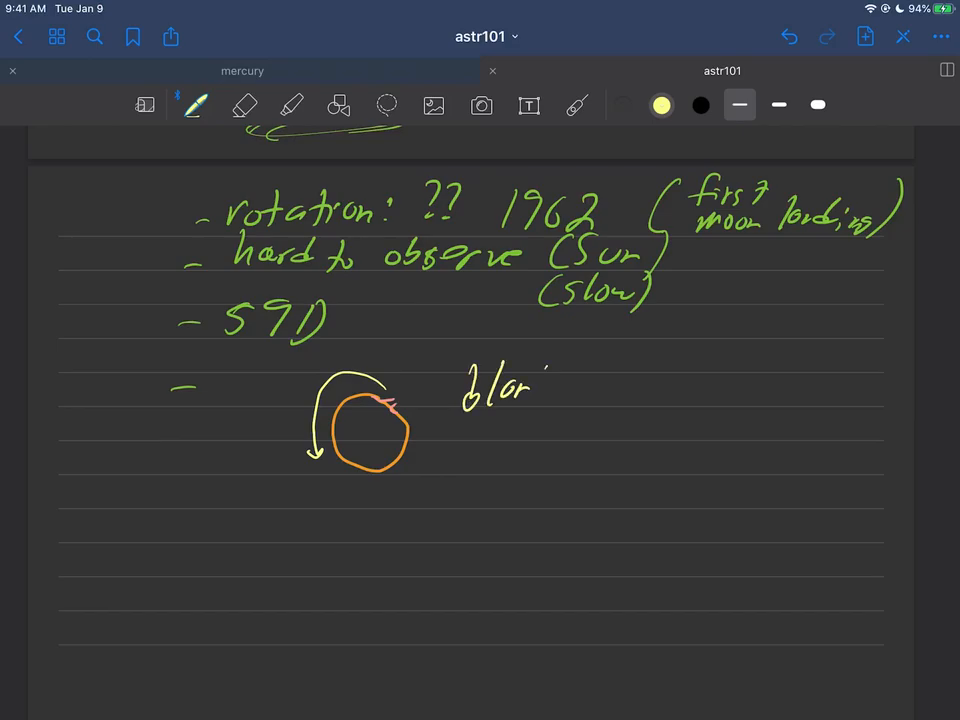
{"action": "type", "text": "surface"}
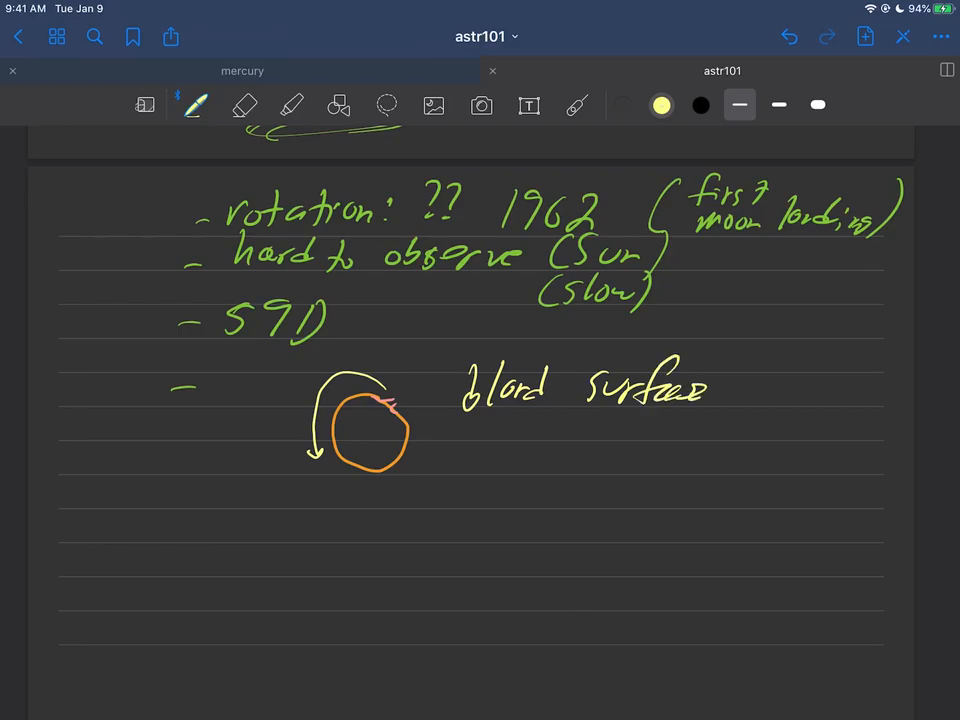
{"action": "left_click", "coordinate": [245, 105]}
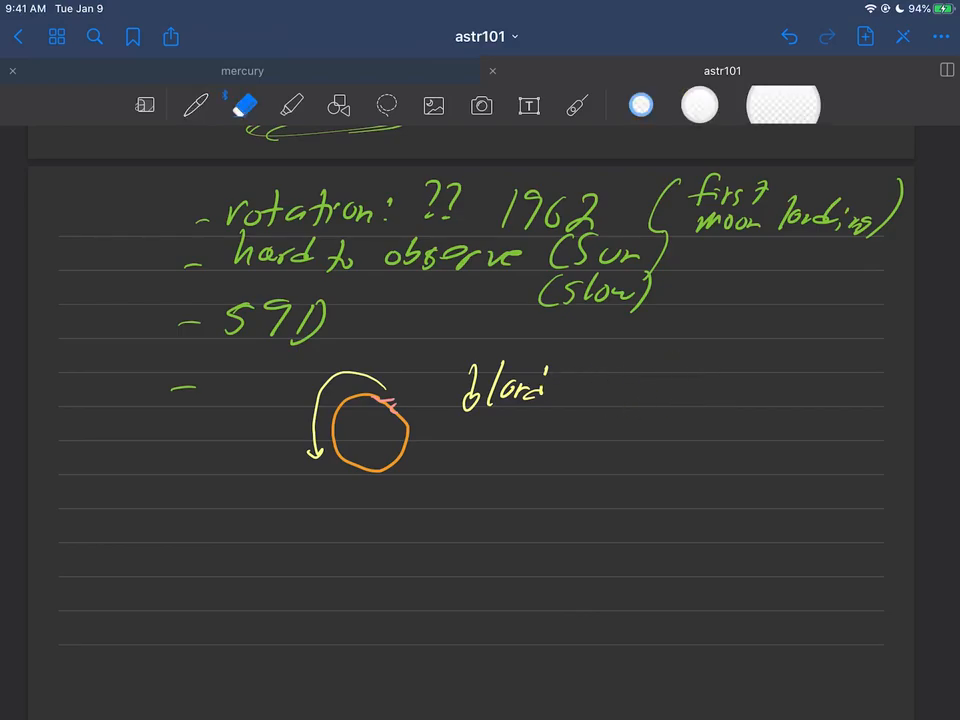
{"action": "left_click", "coordinate": [195, 105]}
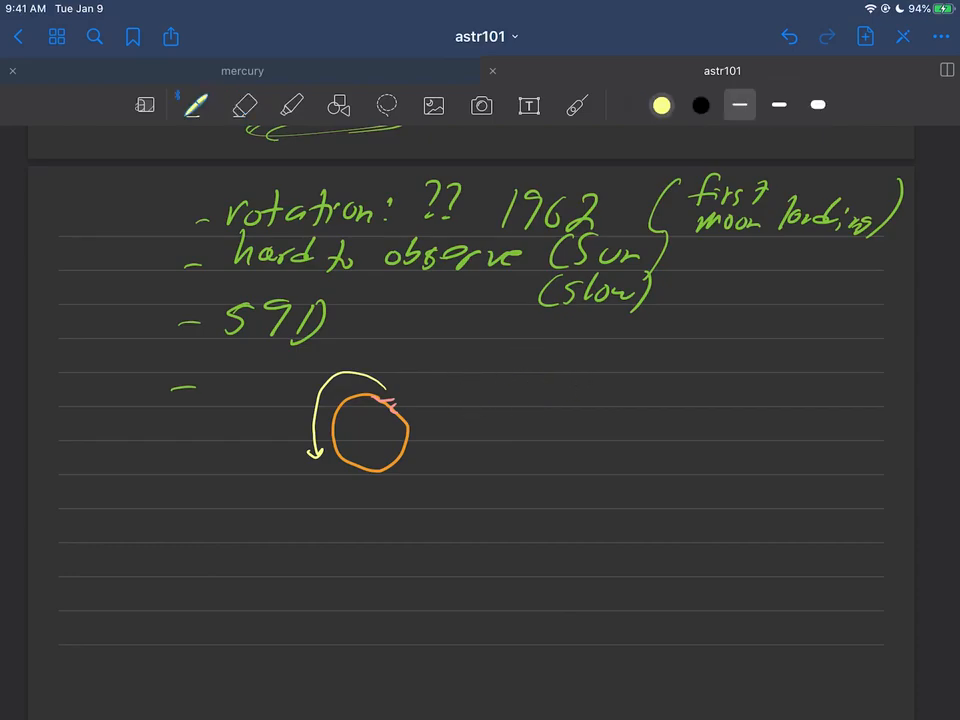